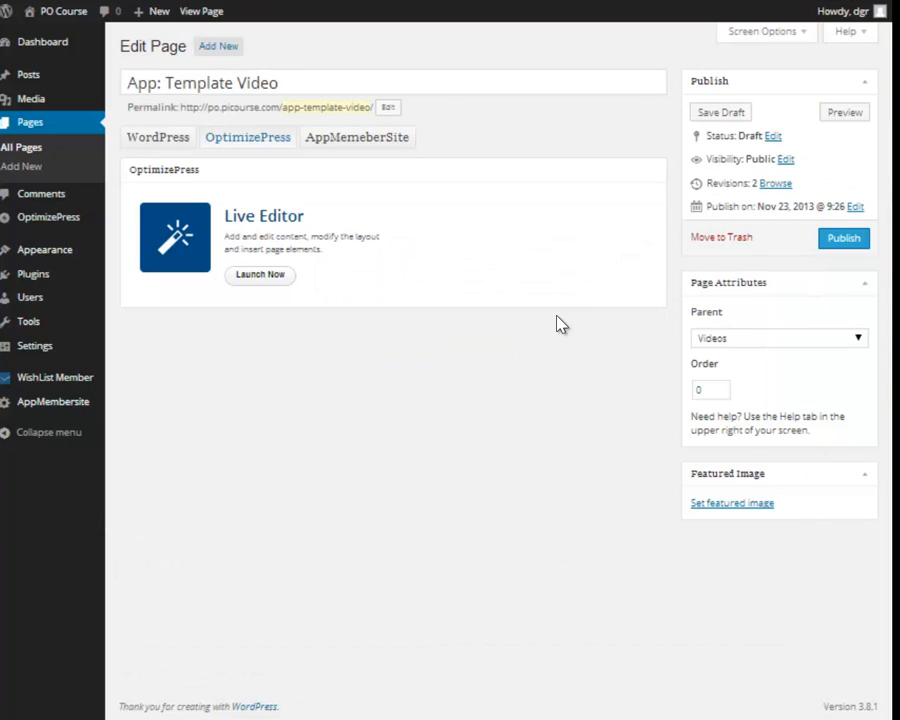
Launch the OptimizePress Live Editor for the App: Template Video page.
click(259, 274)
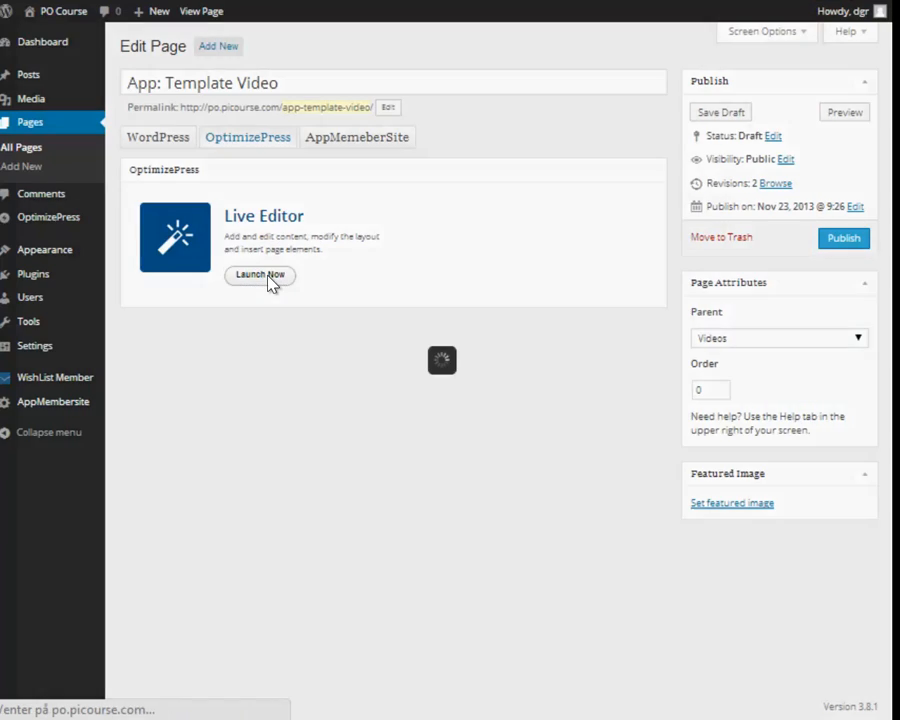
Review the title, content, video and comments layout, then close the Live Editor.
click(259, 275)
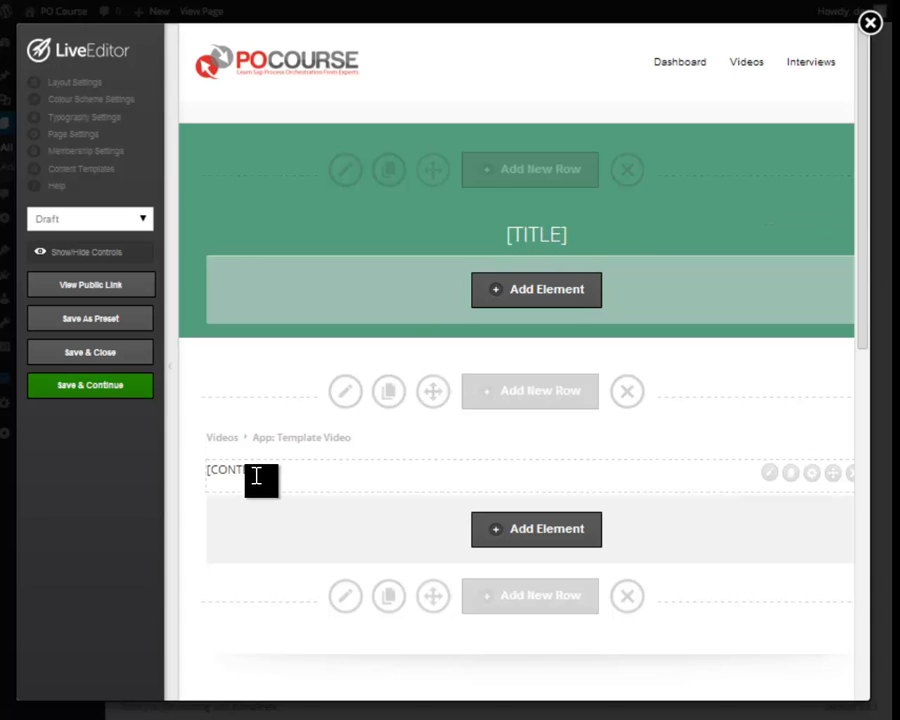
mouse_move(339, 475)
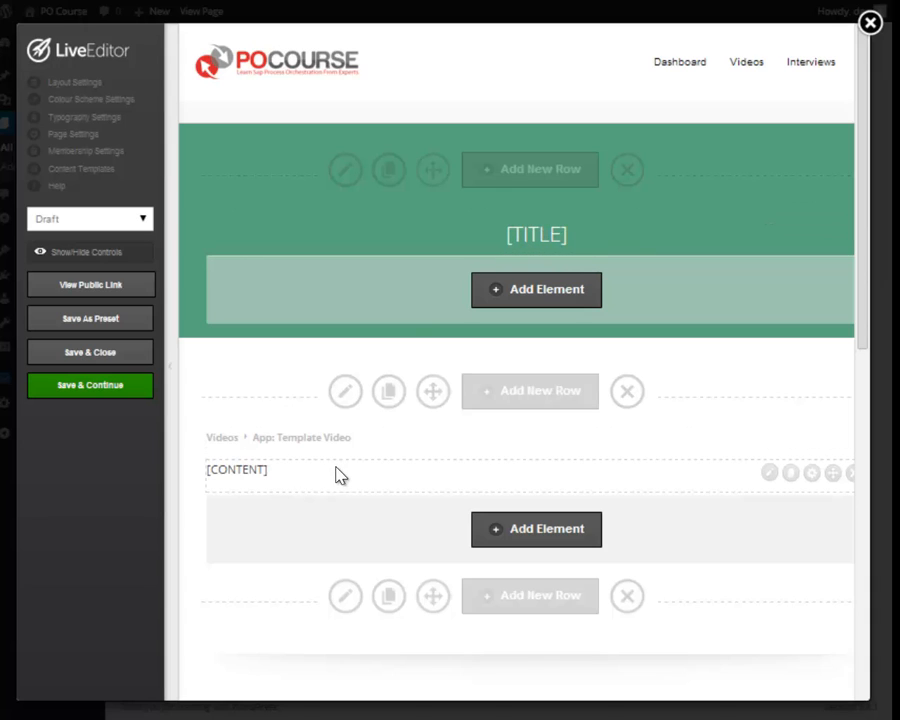
mouse_move(857, 310)
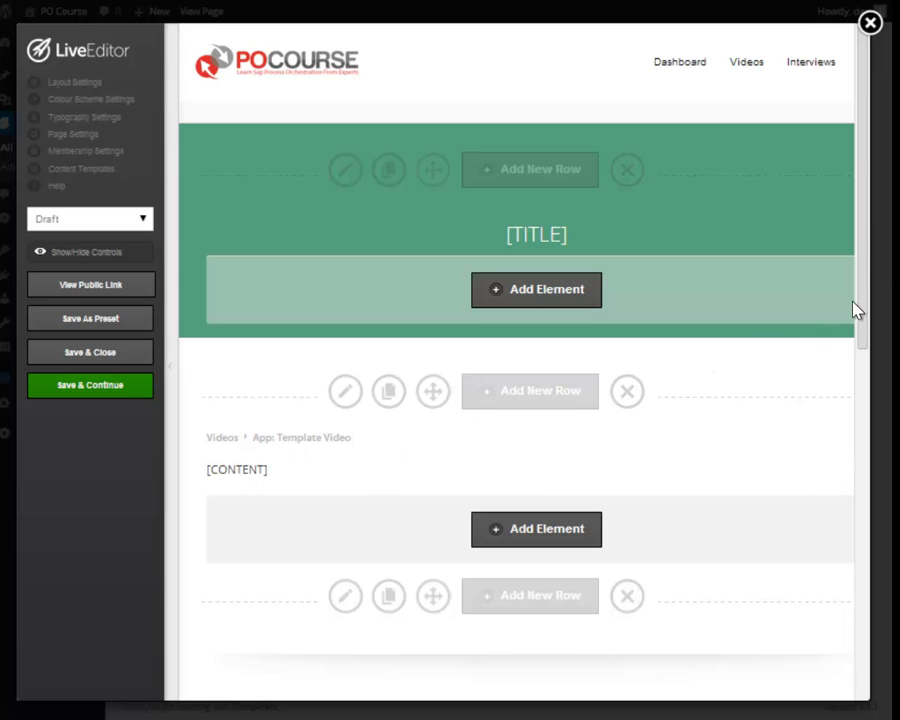
scroll(down, 3)
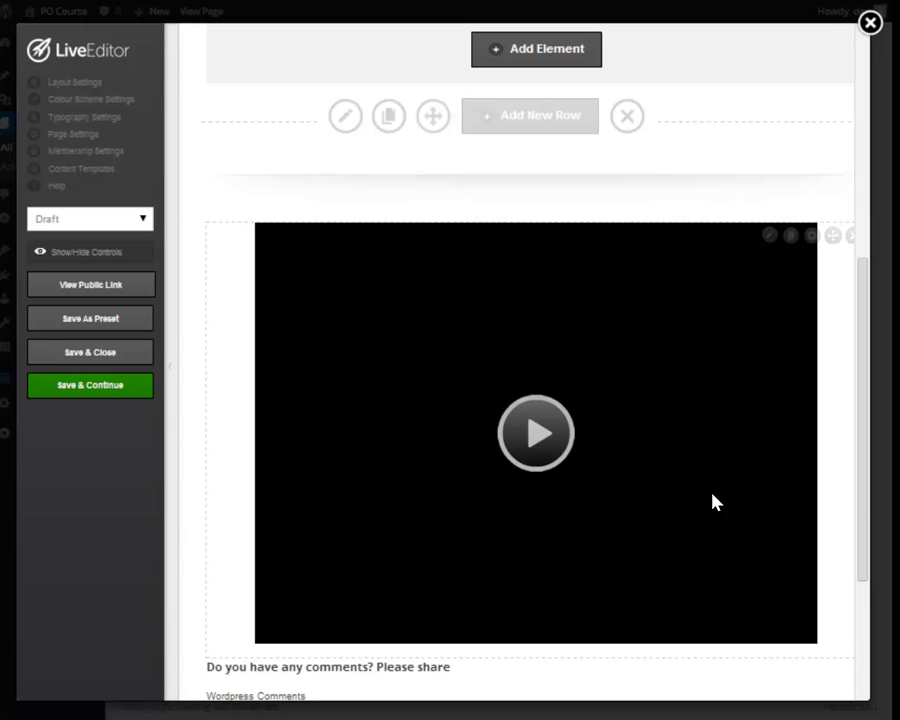
mouse_move(762, 259)
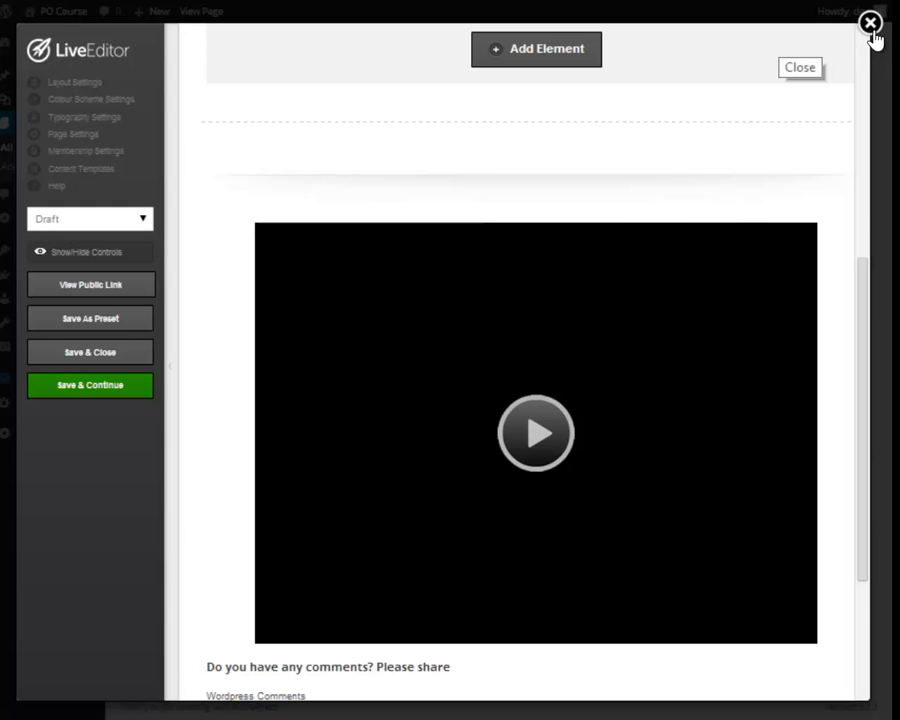
click(869, 22)
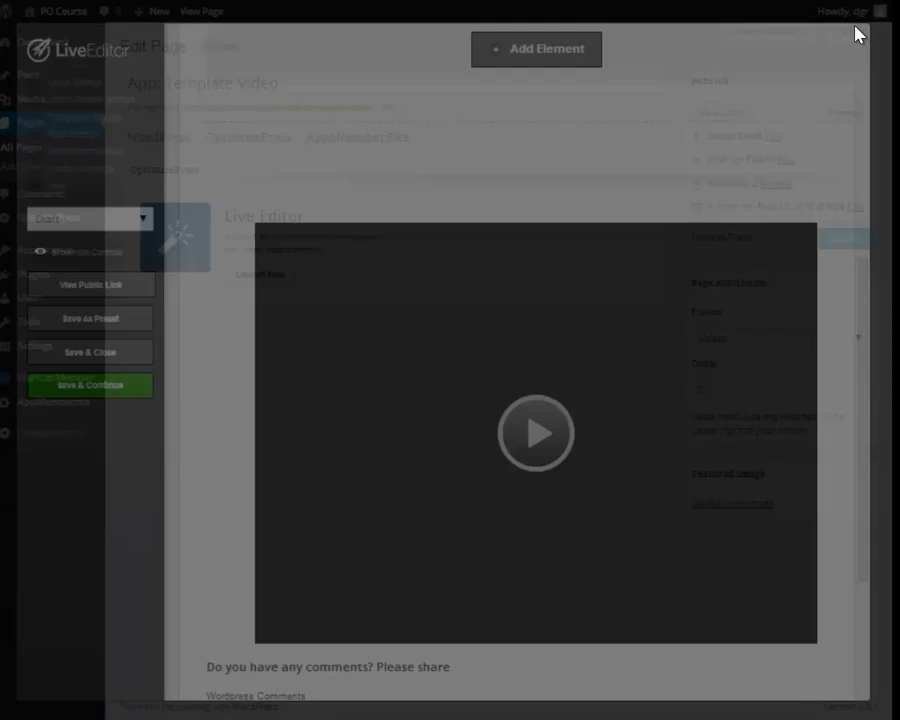
Start a new page from the admin bar and show its AppMemberSite template and video settings.
click(155, 11)
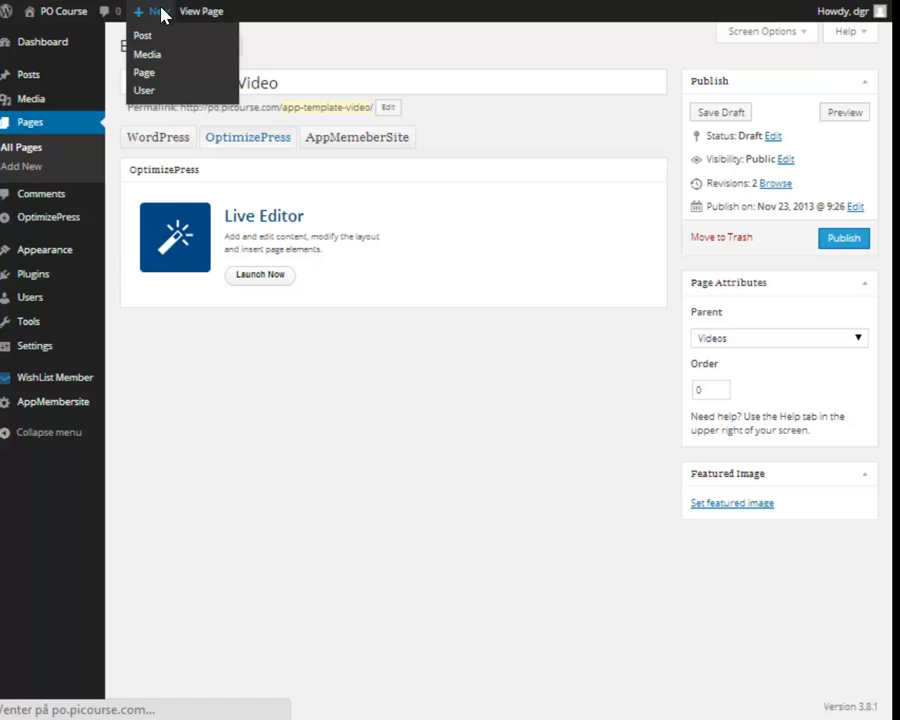
mouse_move(145, 72)
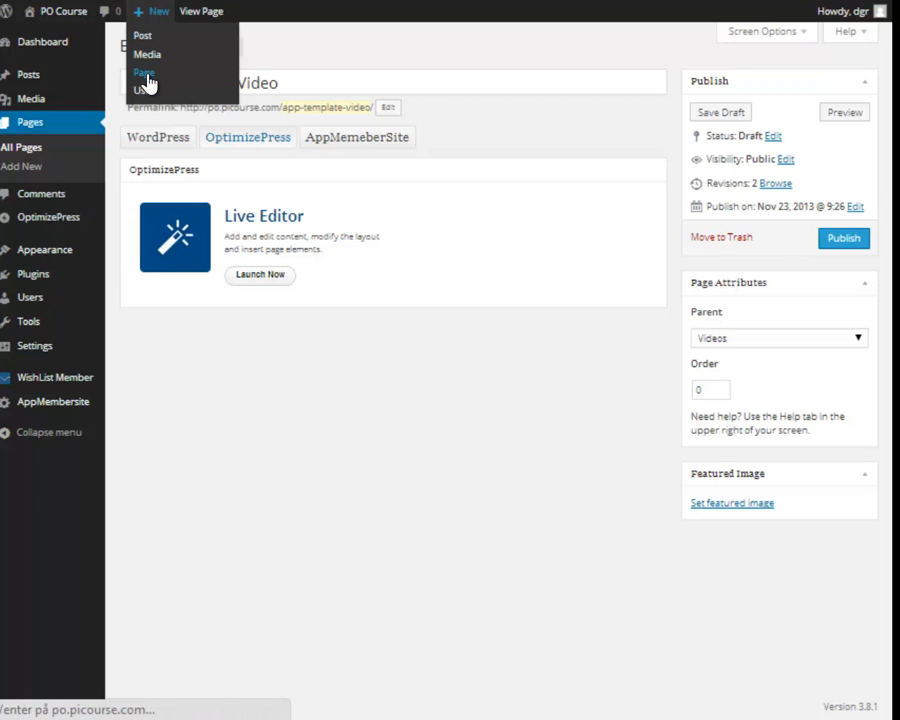
click(145, 72)
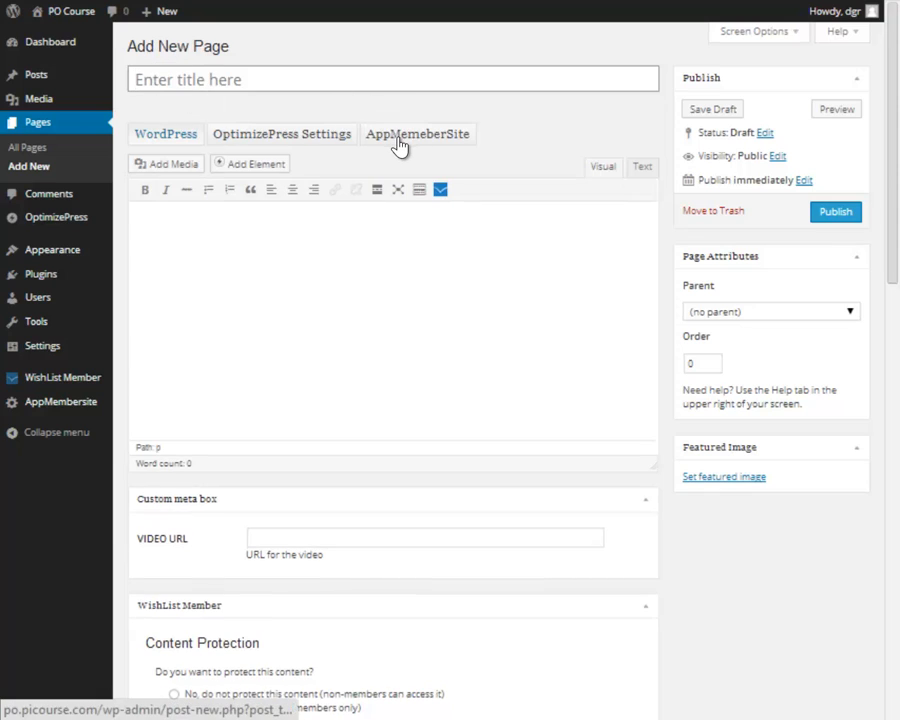
click(417, 133)
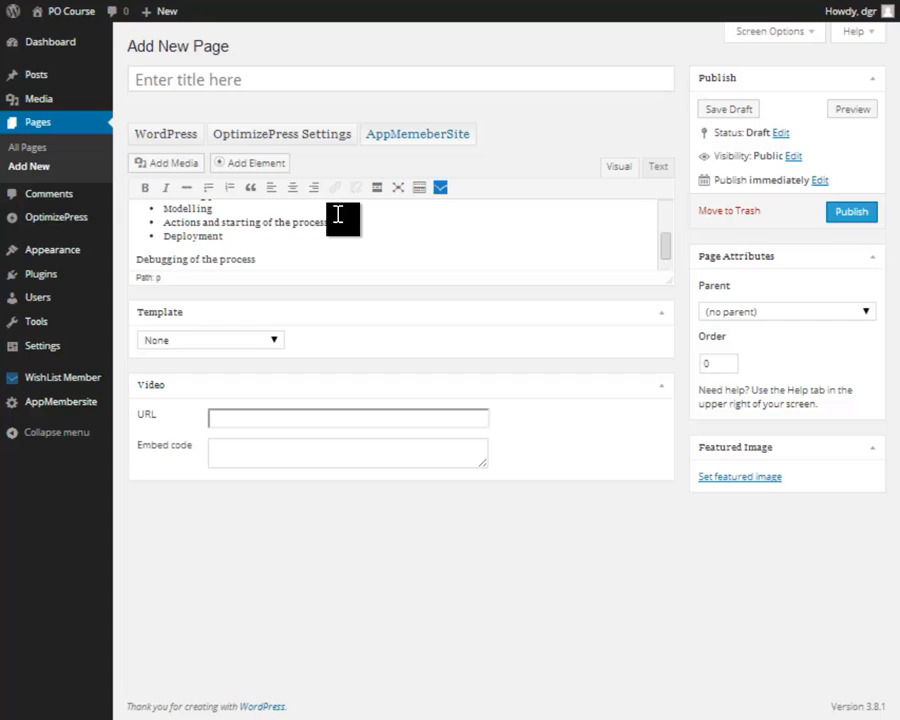
mouse_move(278, 345)
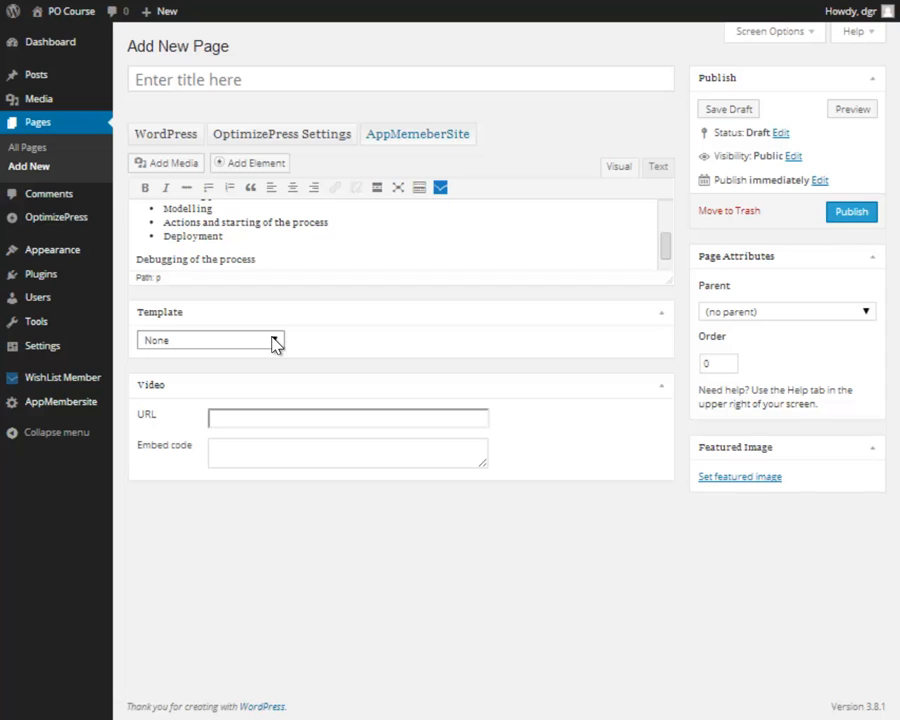
Apply the App: Template Video template, enter the video URL and title the page Module 6 template.
click(210, 340)
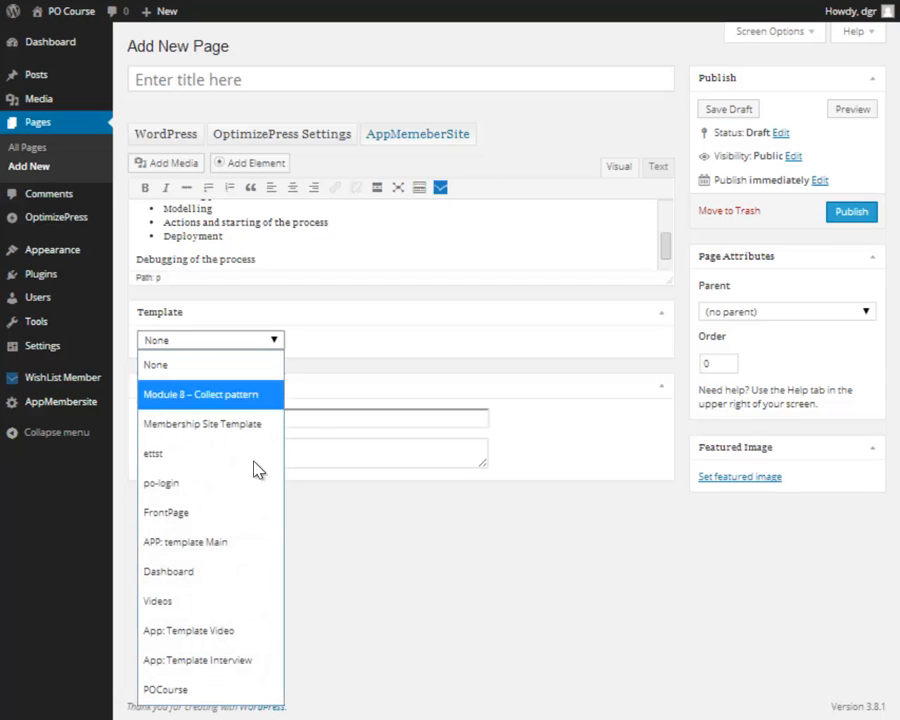
mouse_move(188, 630)
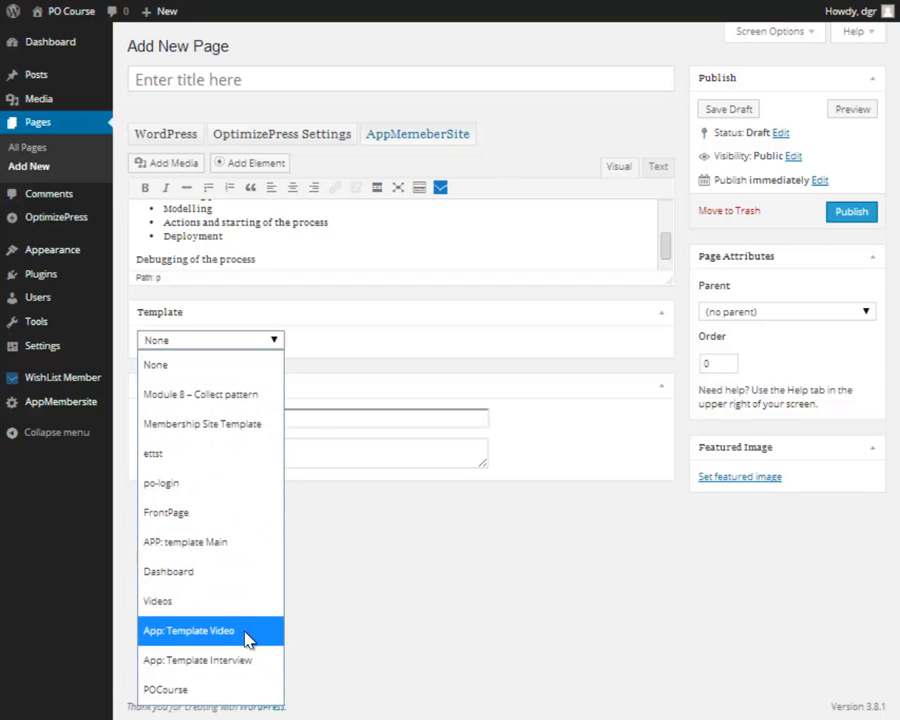
click(188, 630)
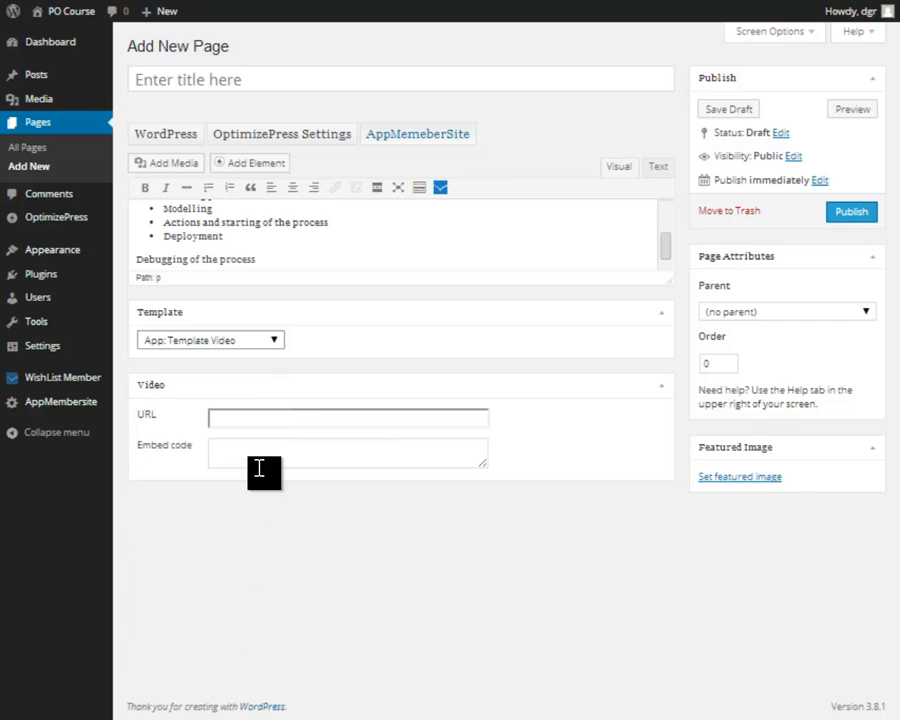
click(347, 417)
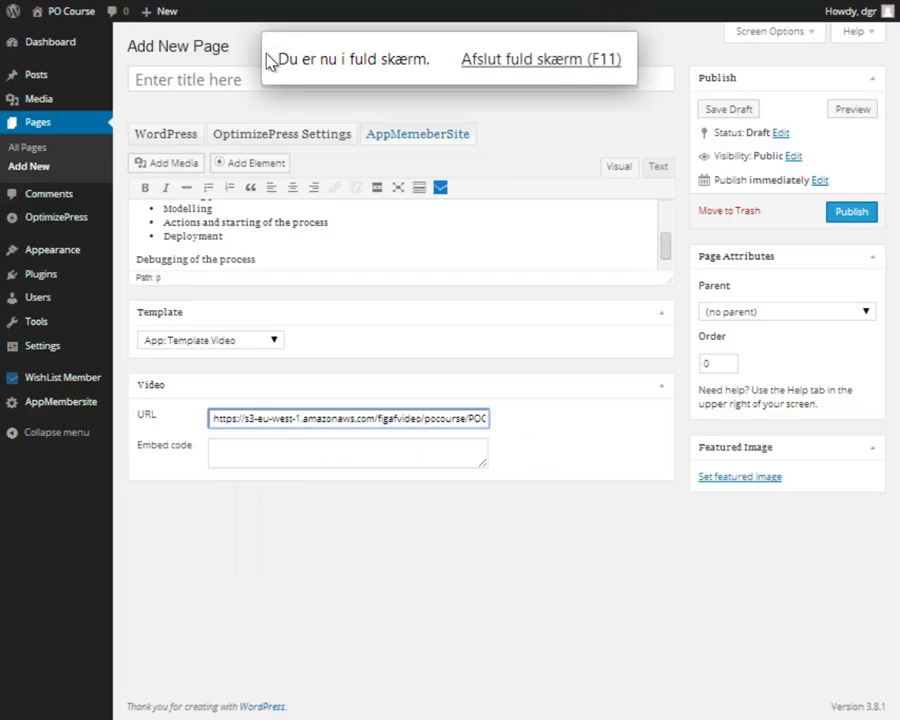
text(Module 6)
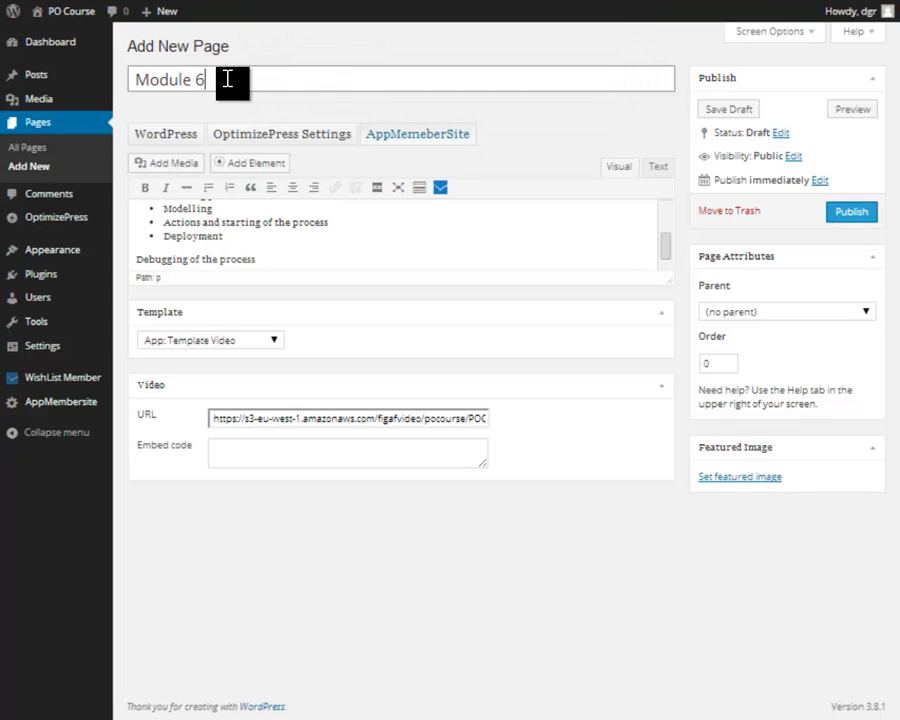
text(template)
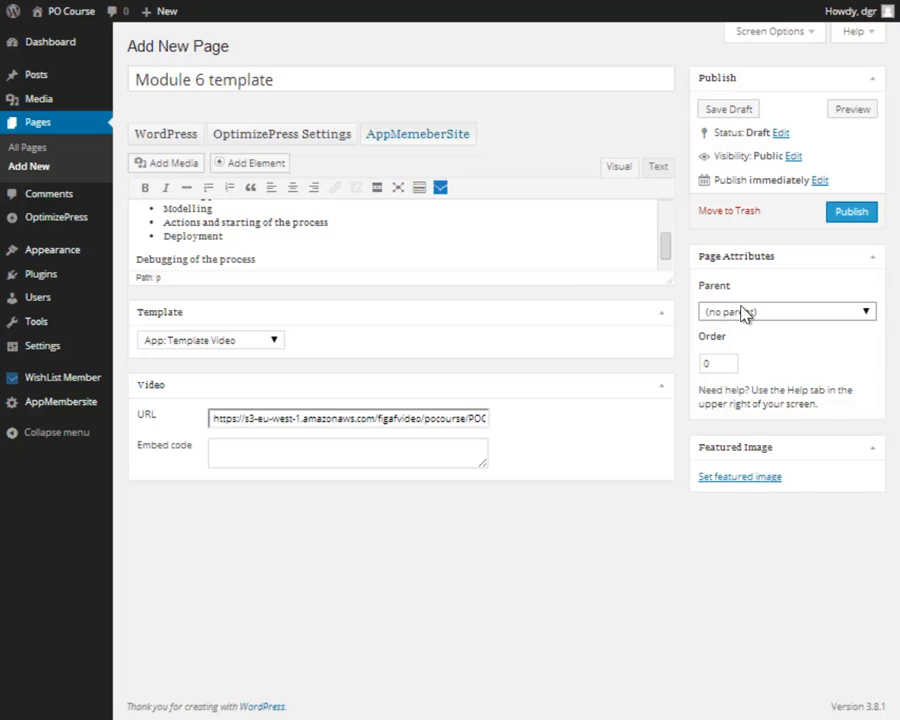
Make Videos the parent page and begin publishing.
click(786, 311)
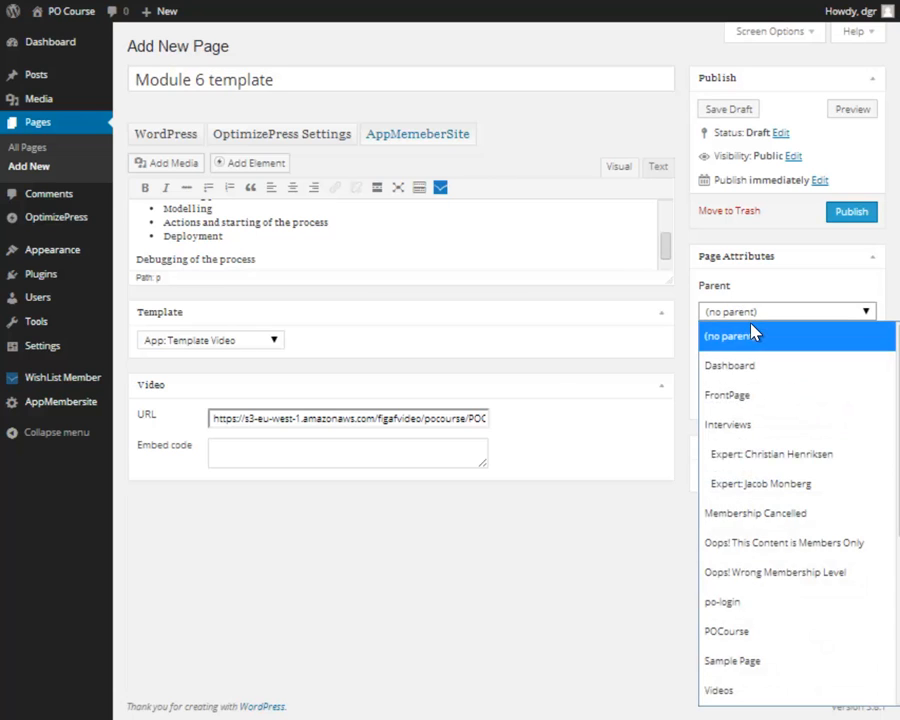
click(718, 690)
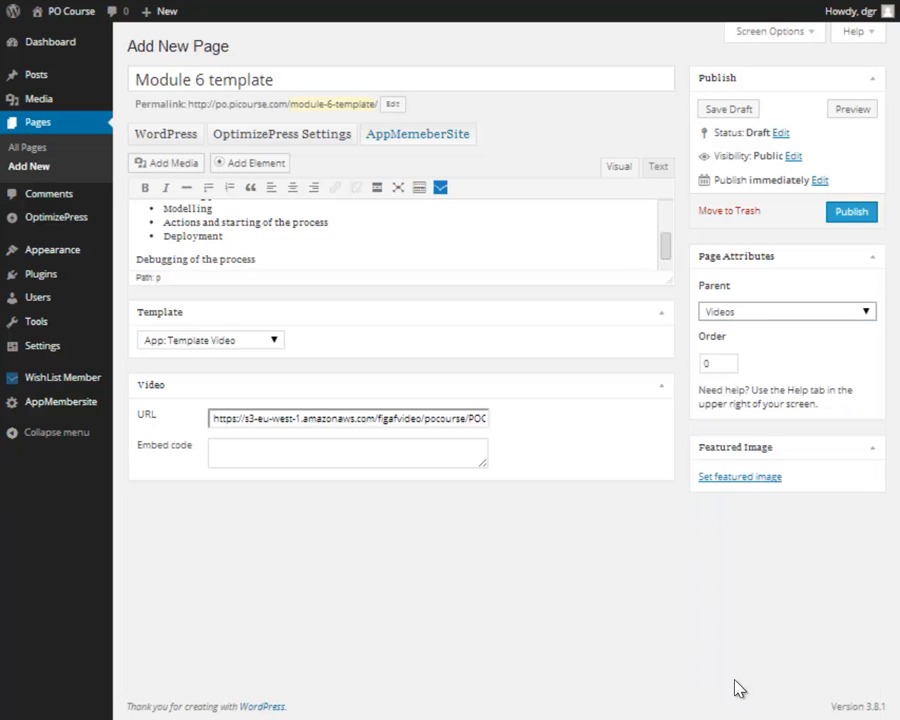
mouse_move(597, 419)
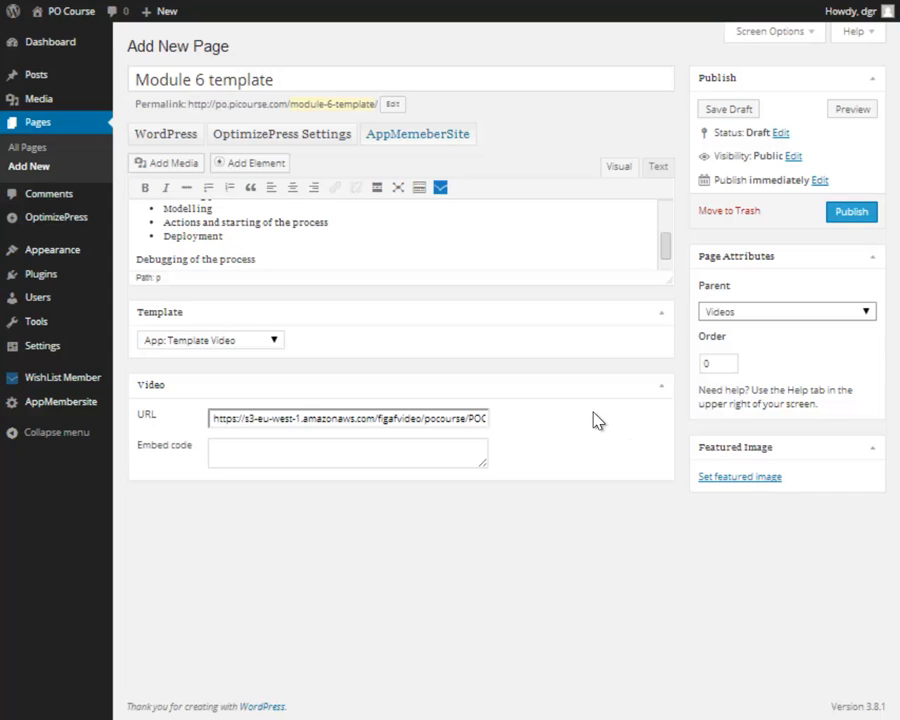
mouse_move(568, 283)
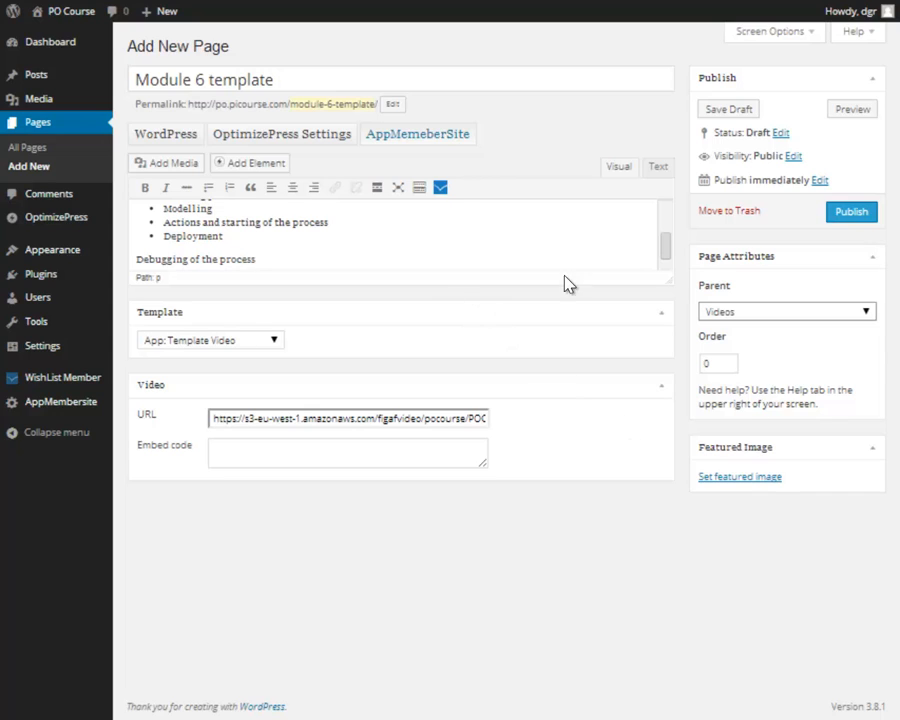
click(851, 212)
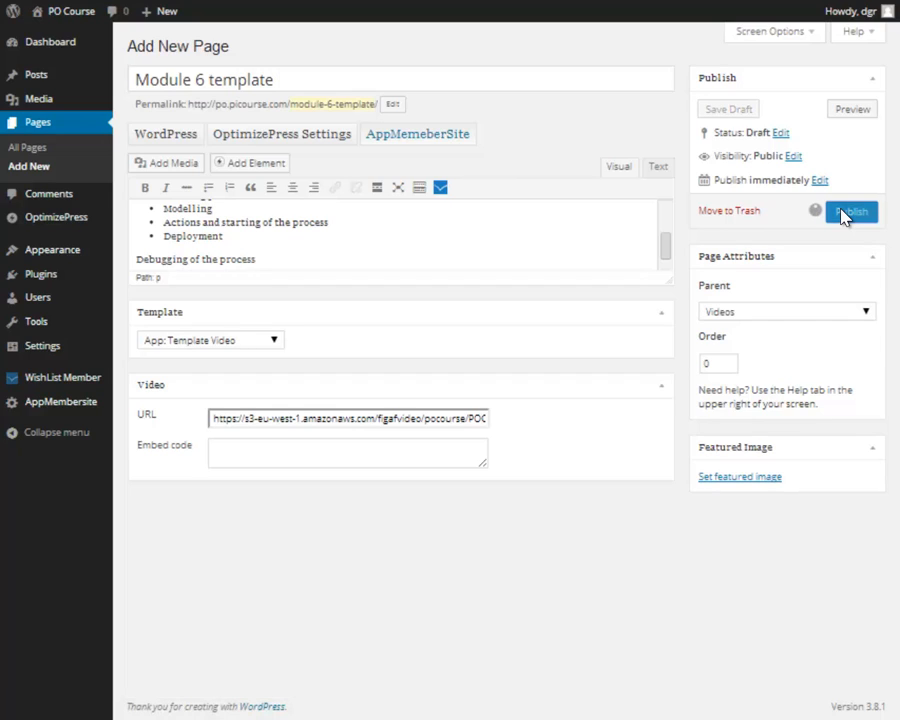
Publish the Module 6 template page under videos/module-6-template.
click(850, 212)
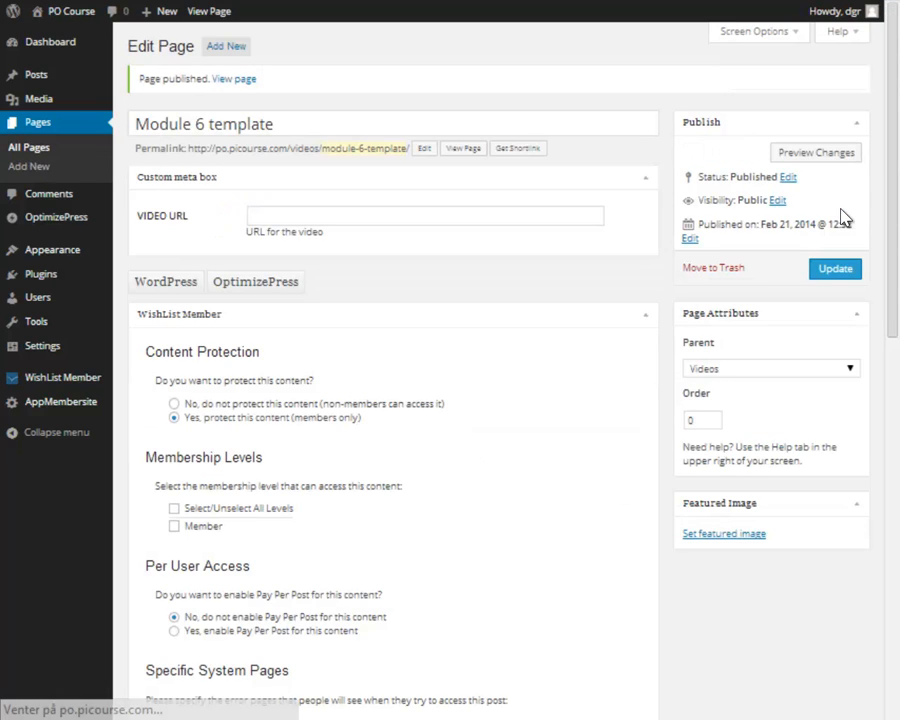
click(255, 281)
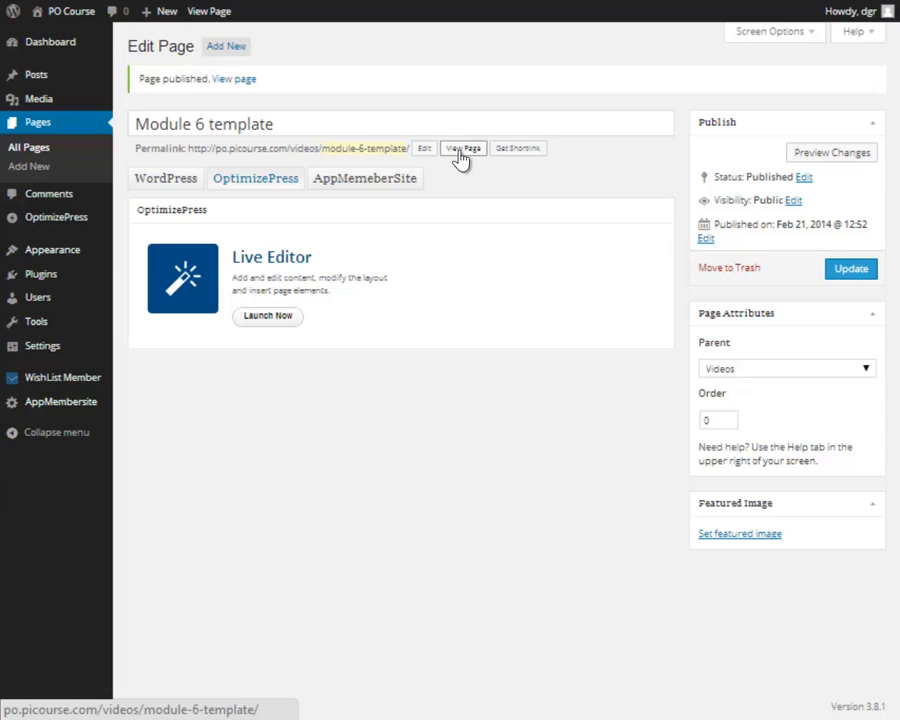
mouse_move(460, 158)
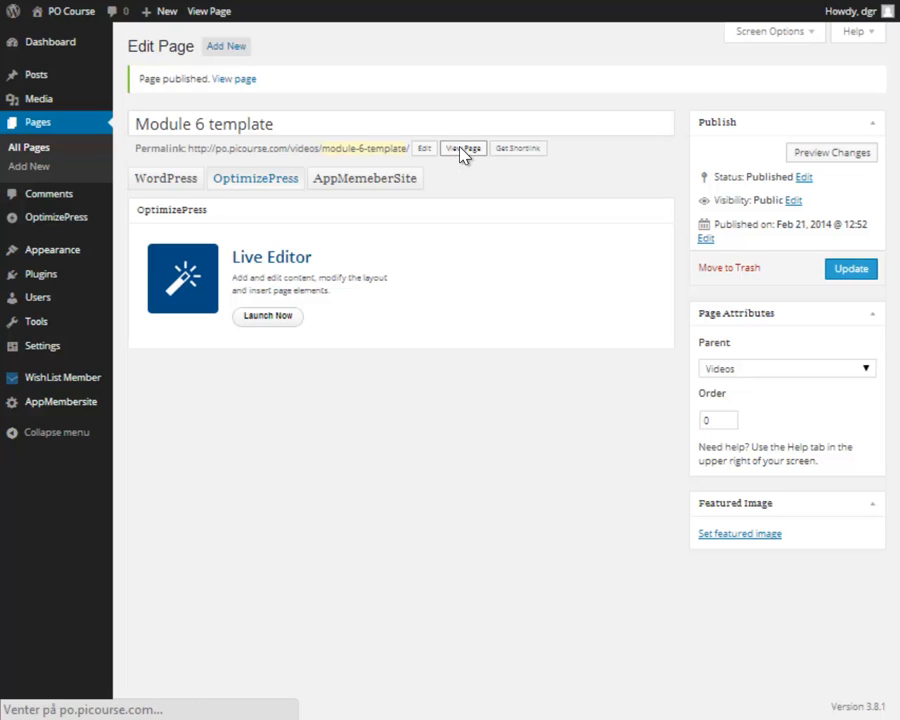
View the live Module 6 template page with its description list and video, then return to edit it.
click(463, 148)
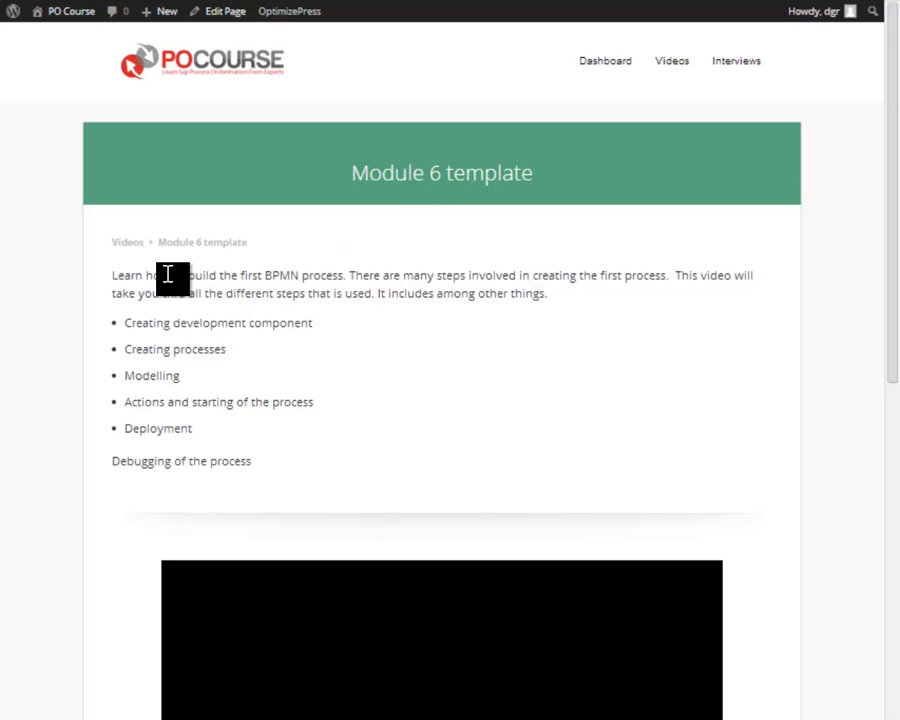
scroll(down, 3)
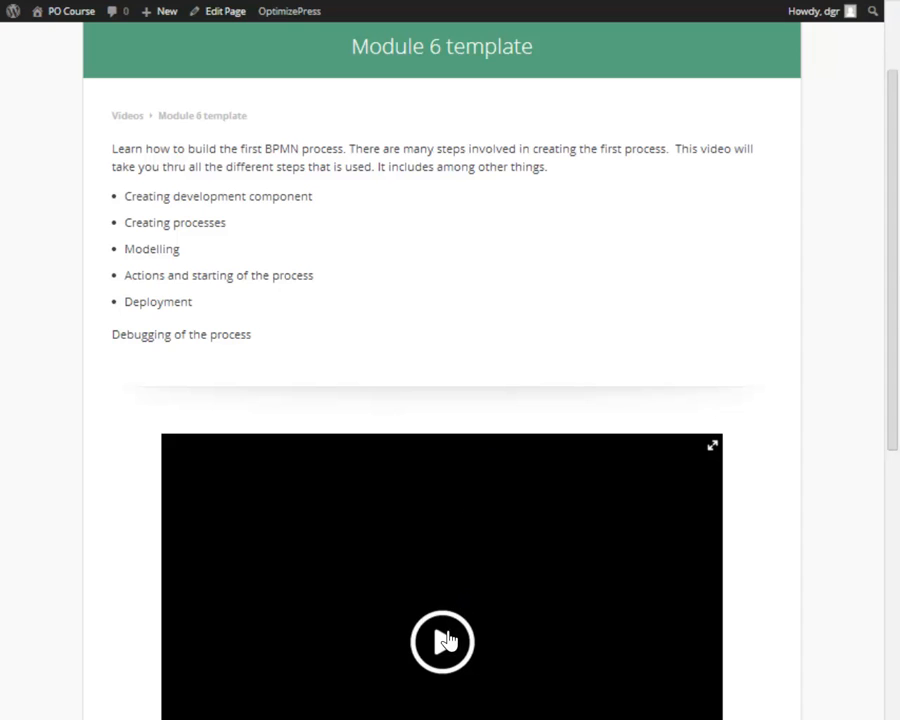
mouse_move(462, 342)
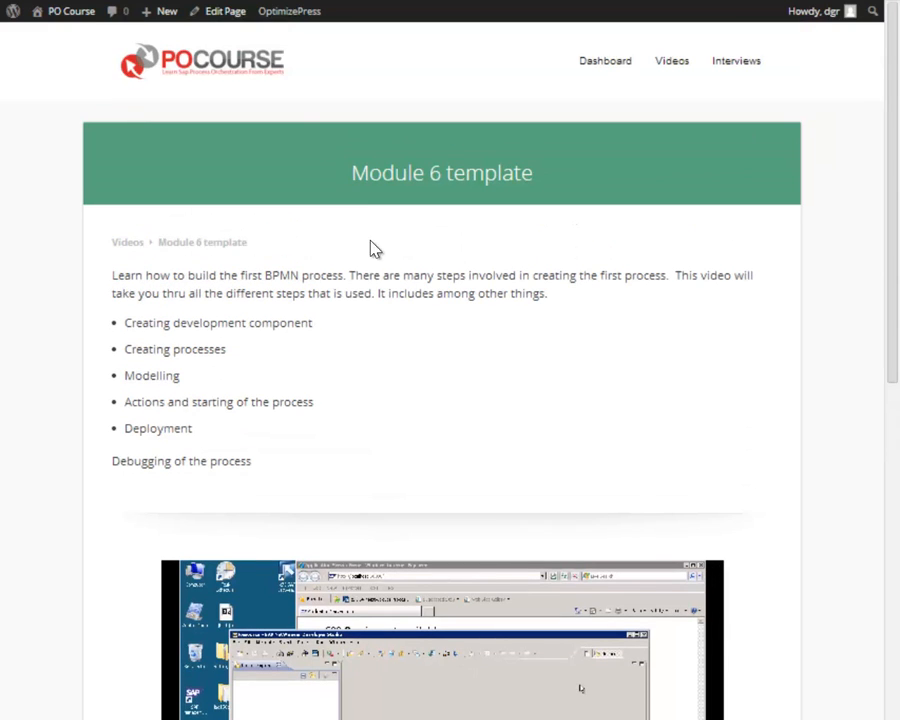
click(224, 11)
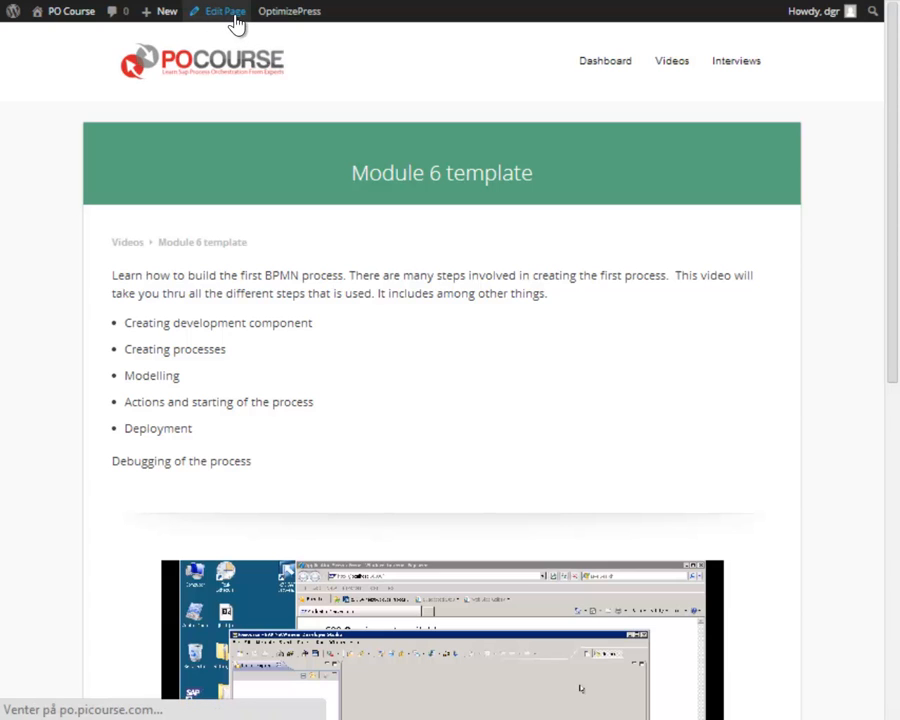
Add a 'new content' paragraph right after the introductory paragraph.
click(222, 11)
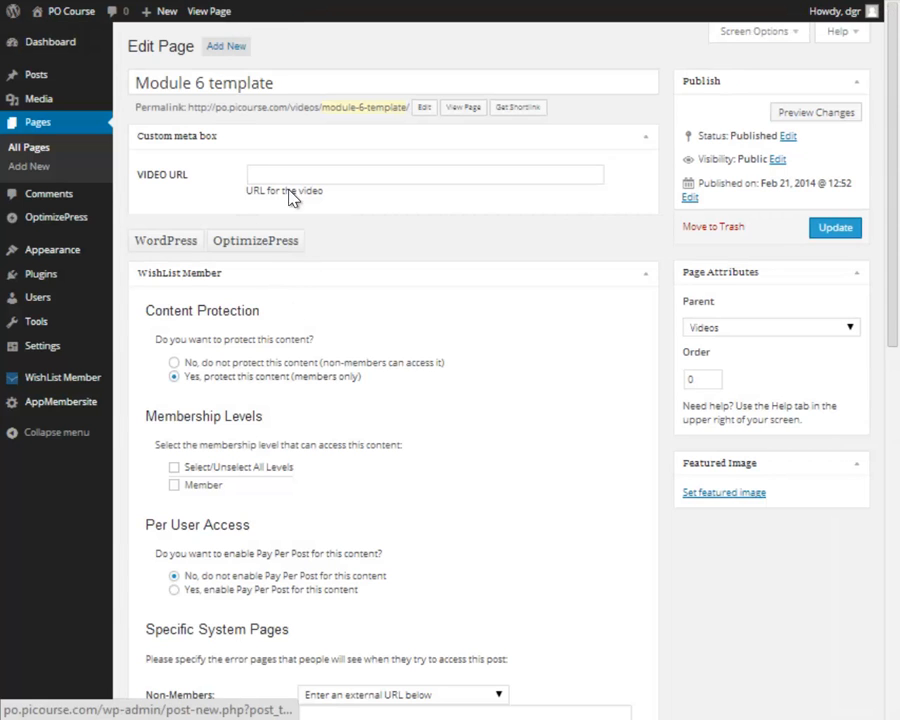
click(364, 137)
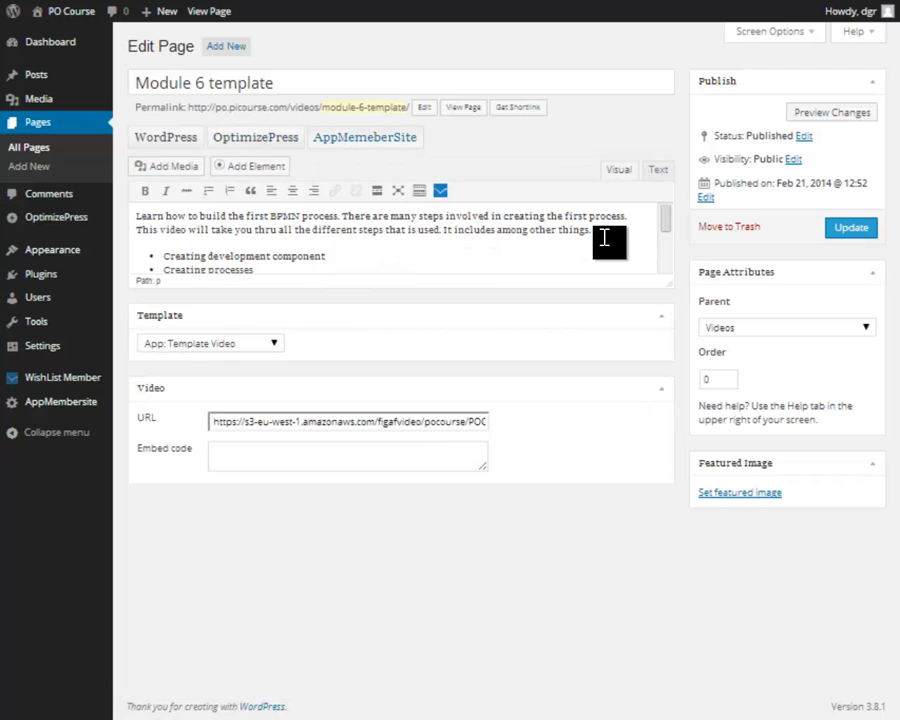
text(new con)
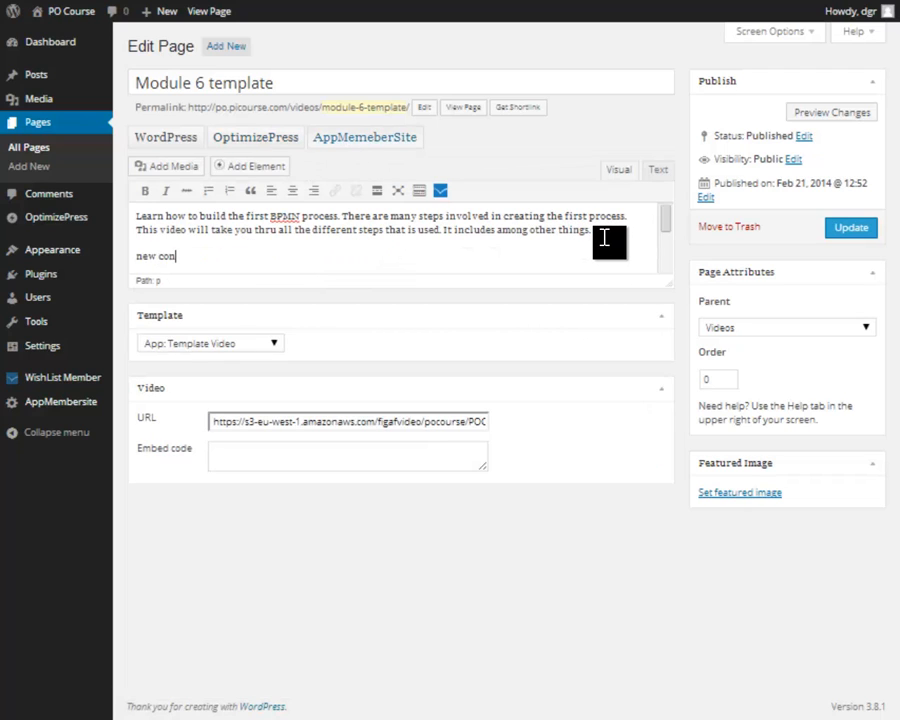
text(tent)
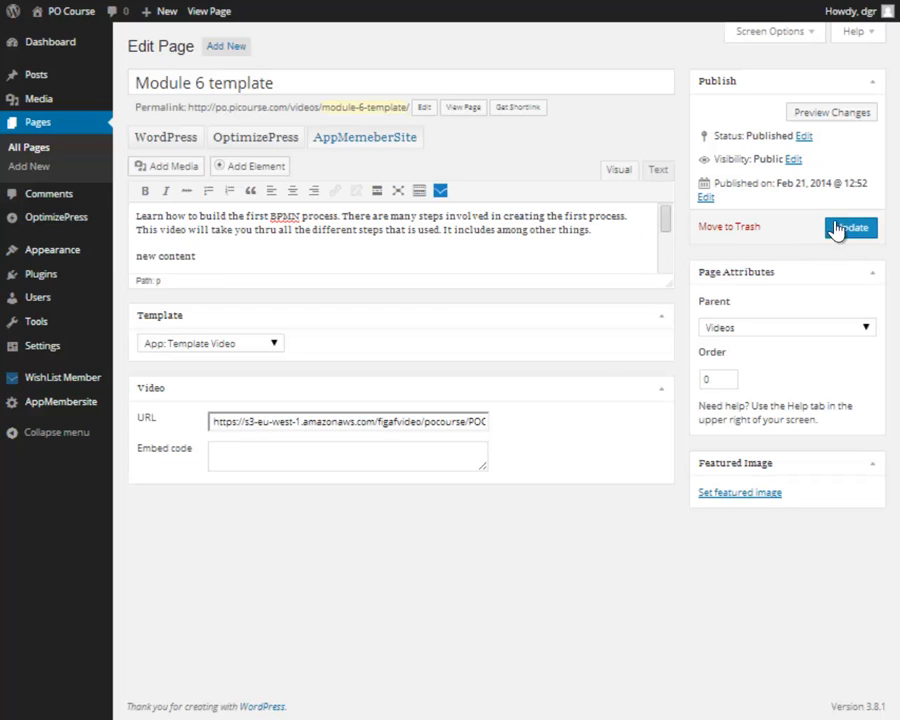
Update the page so the new content is saved as a second revision.
click(850, 227)
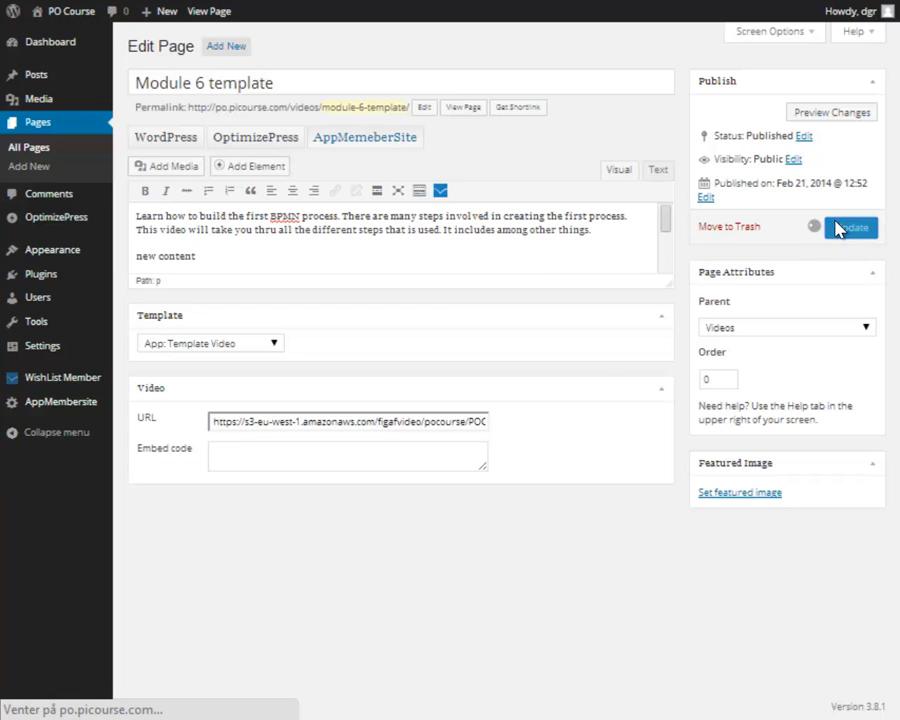
click(851, 227)
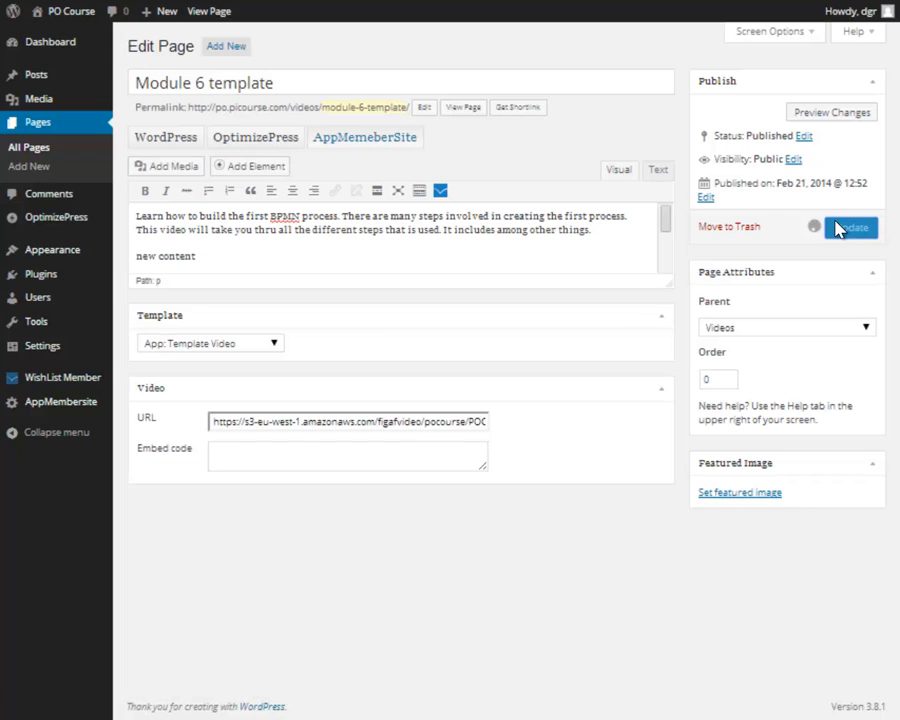
click(851, 227)
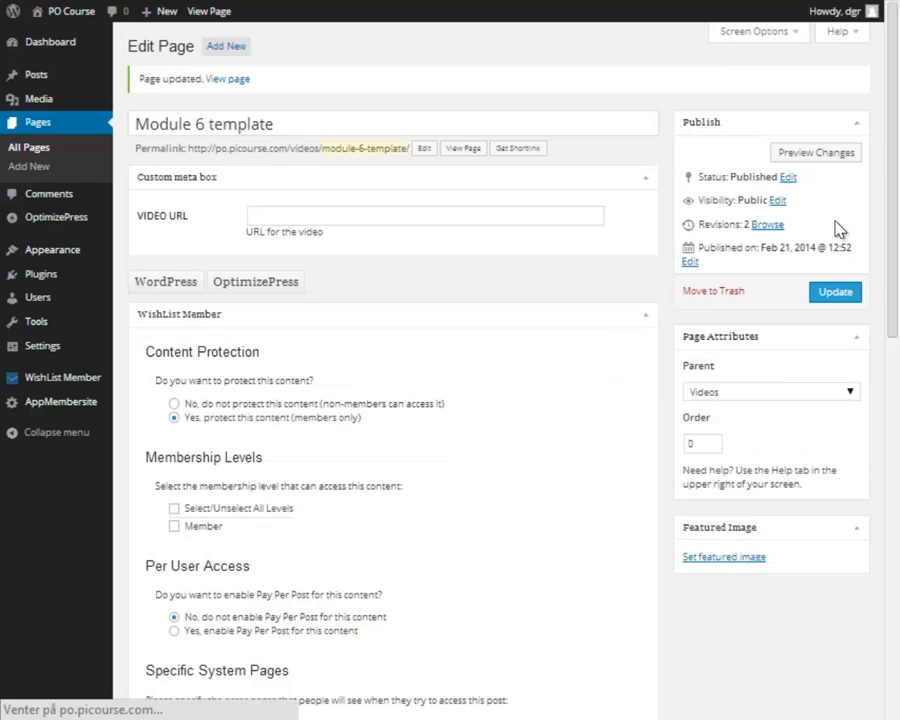
click(255, 281)
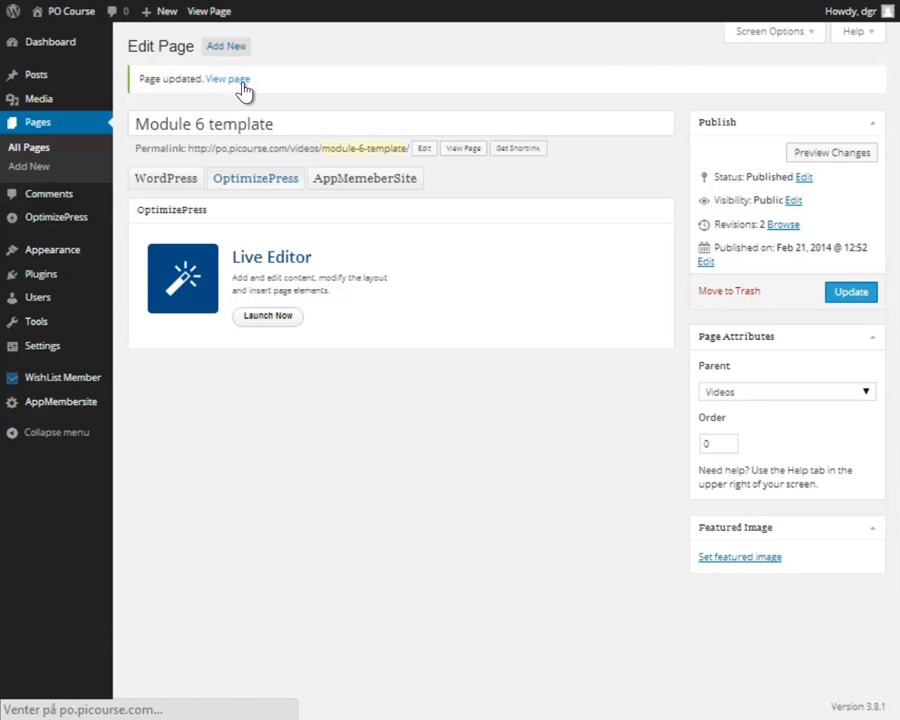
Check 'new content' appears on the live page, then go to the PO Course dashboard.
click(228, 79)
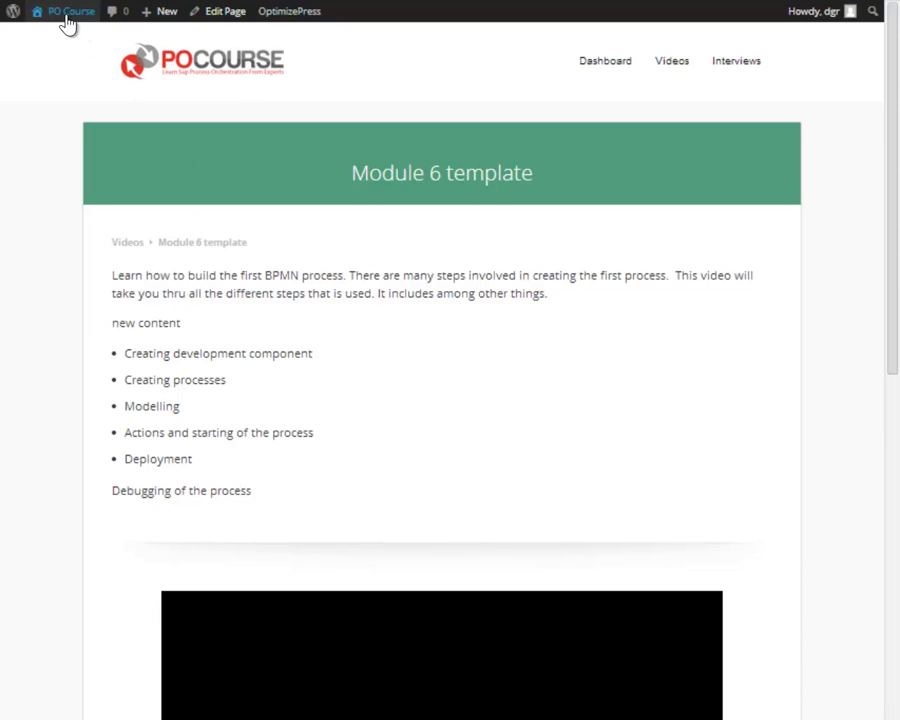
click(64, 11)
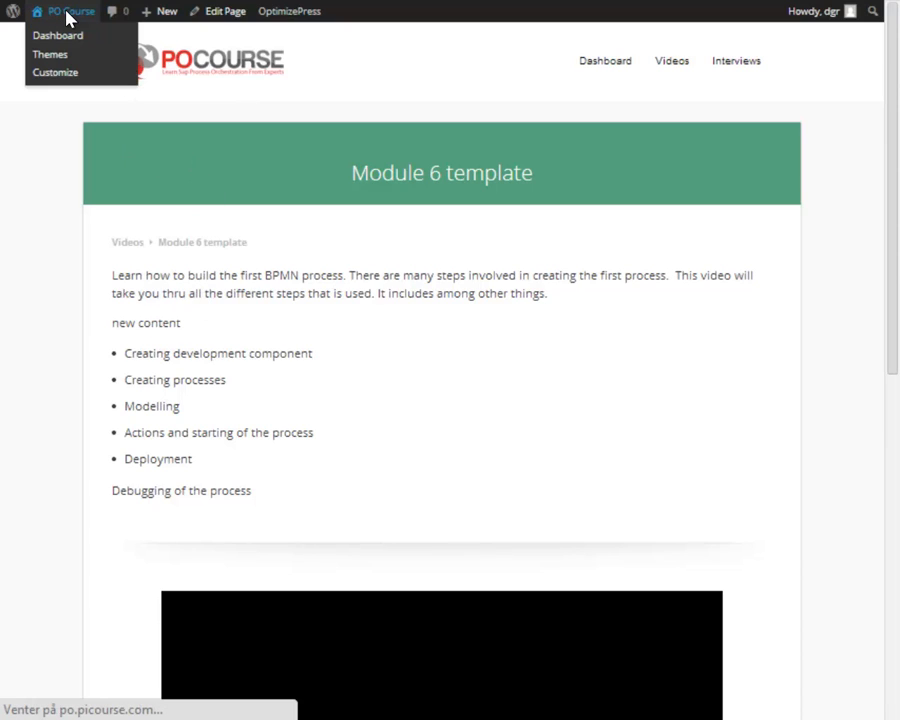
click(58, 35)
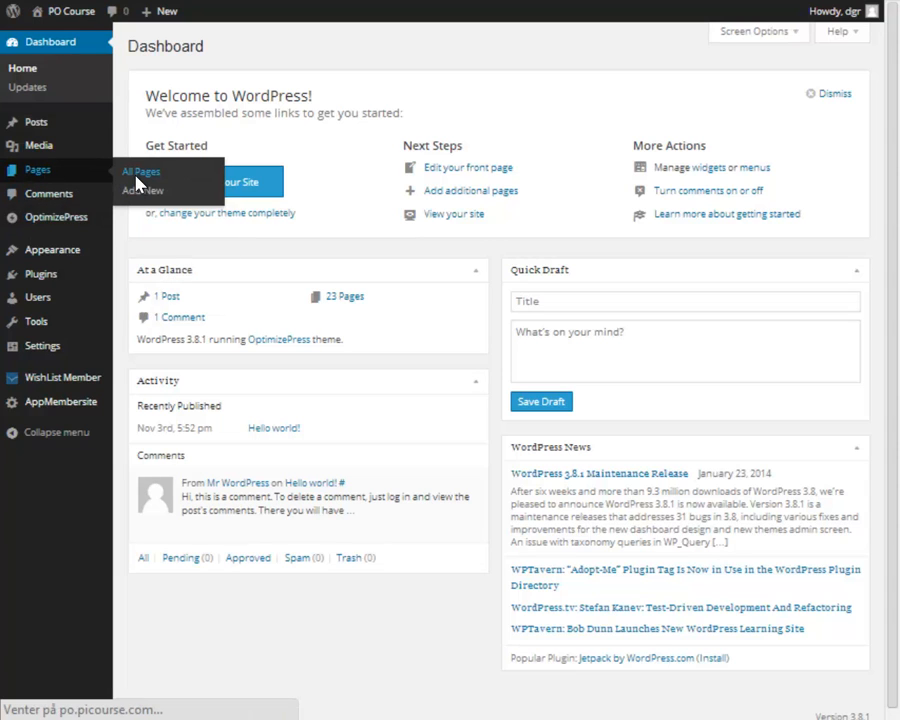
Browse All Pages, then reach the App: Template Video template via Content Management.
click(140, 171)
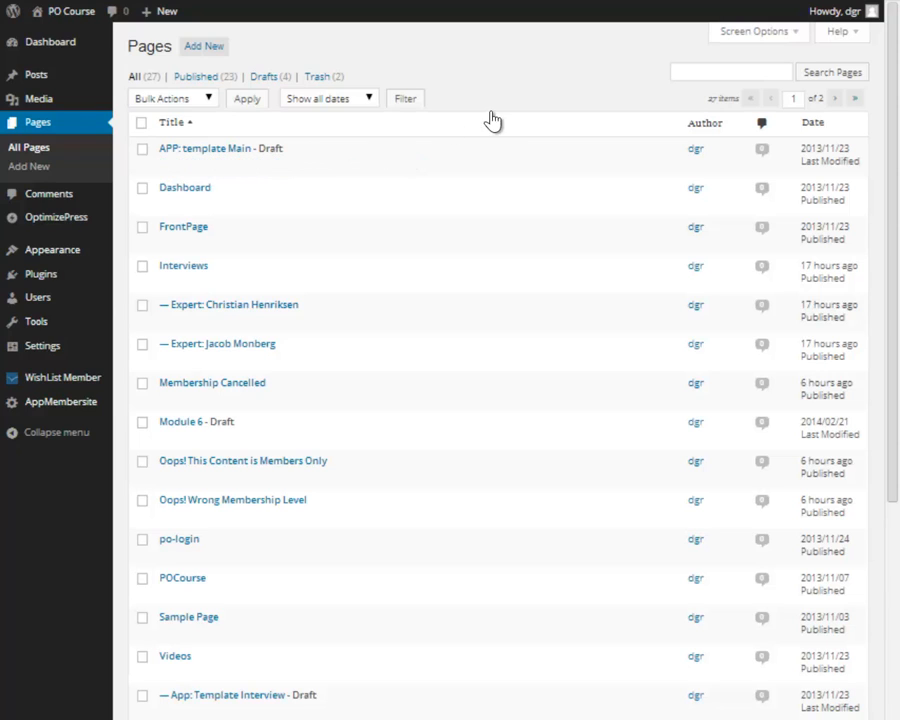
mouse_move(812, 122)
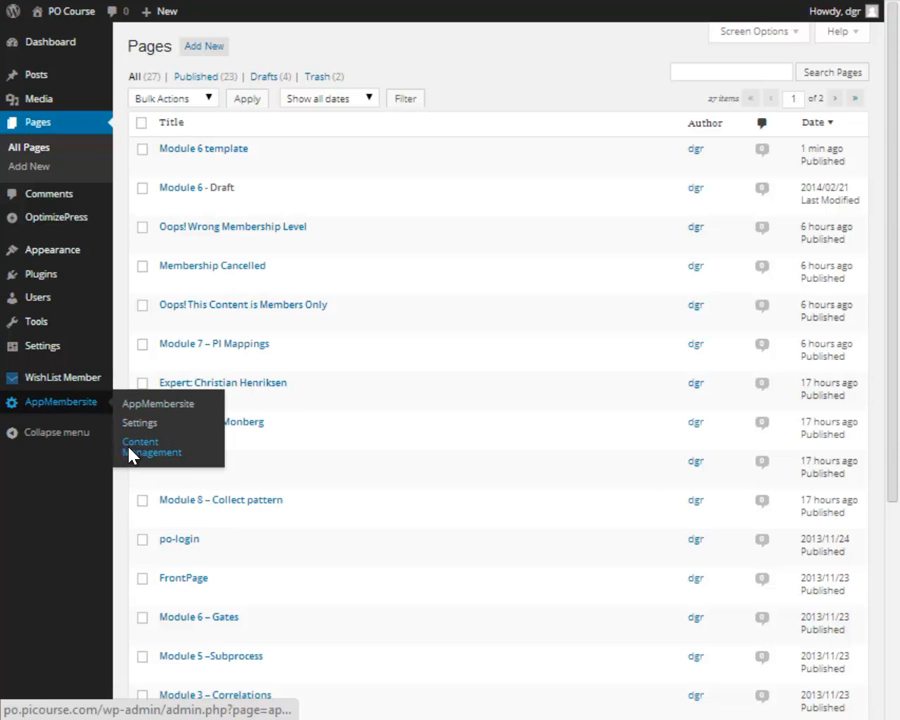
mouse_move(128, 455)
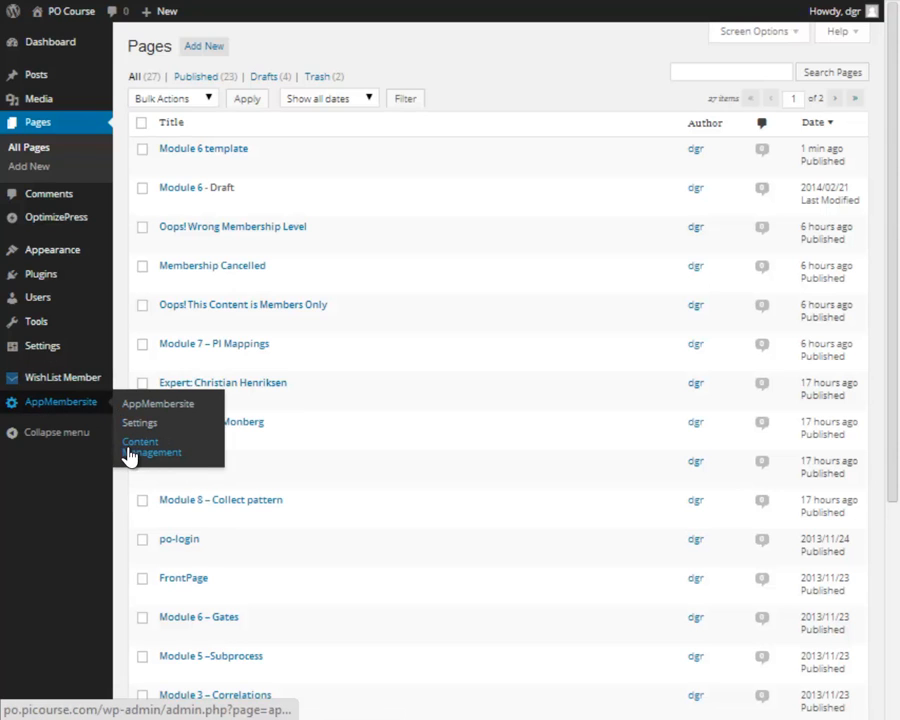
click(151, 447)
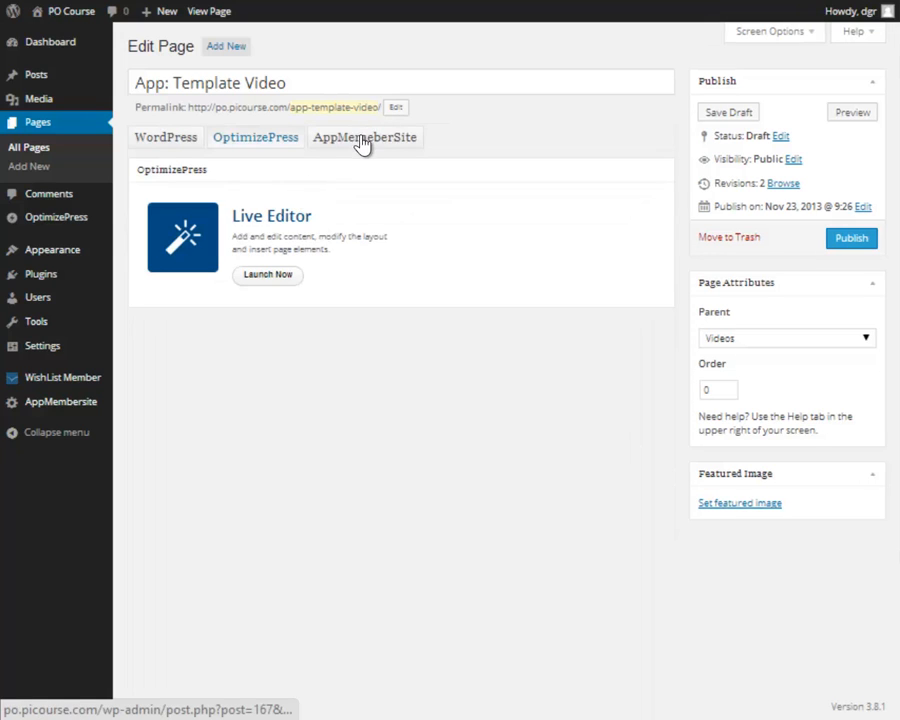
In the Live Editor, give the breadcrumb element a boxed style, then save and close the template.
click(267, 275)
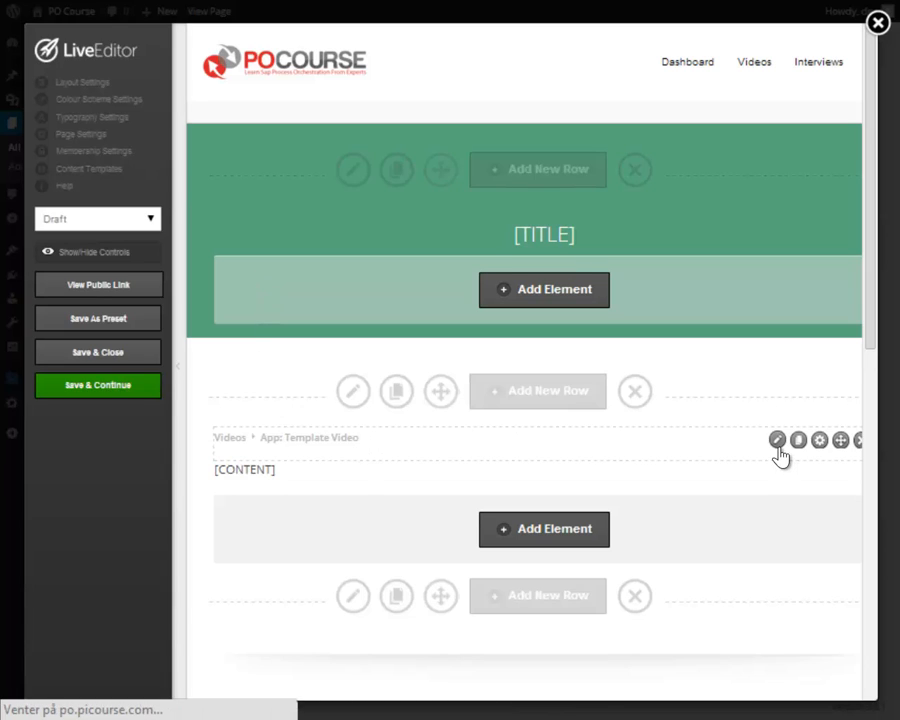
click(777, 440)
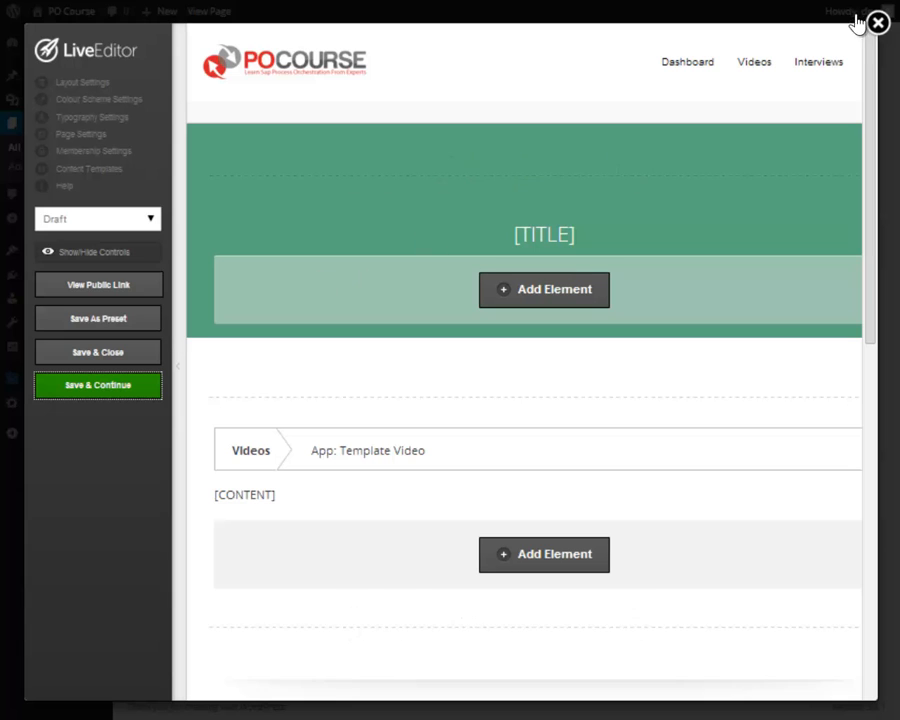
mouse_move(98, 352)
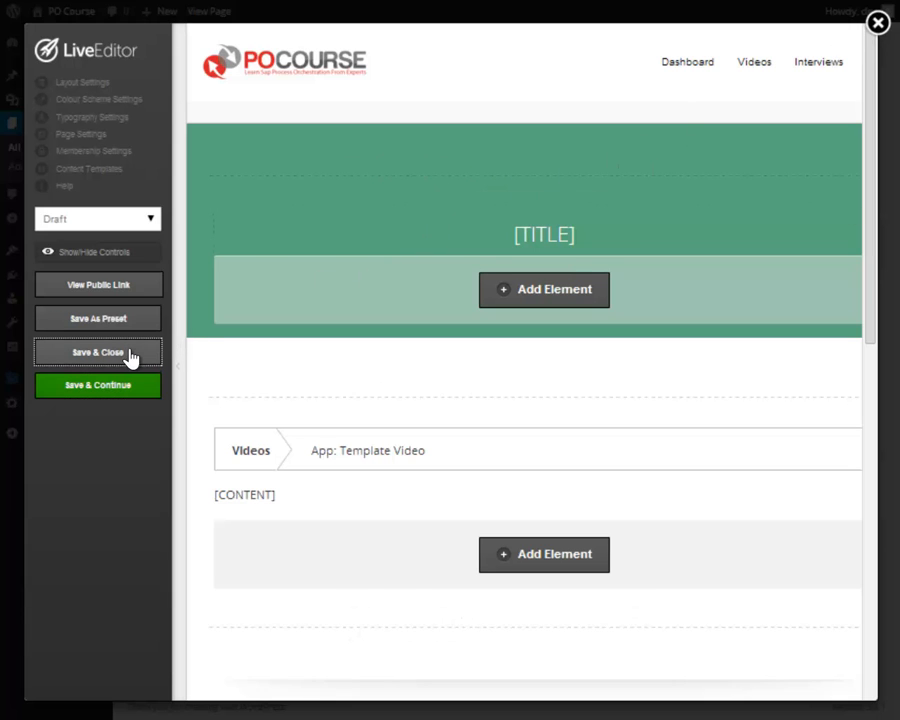
click(97, 352)
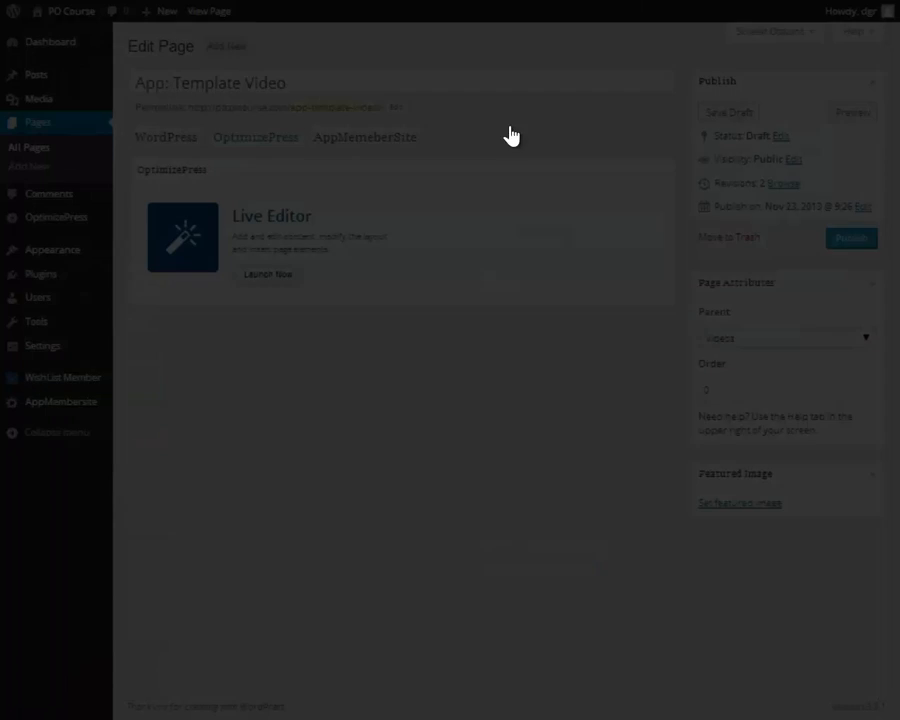
mouse_move(61, 401)
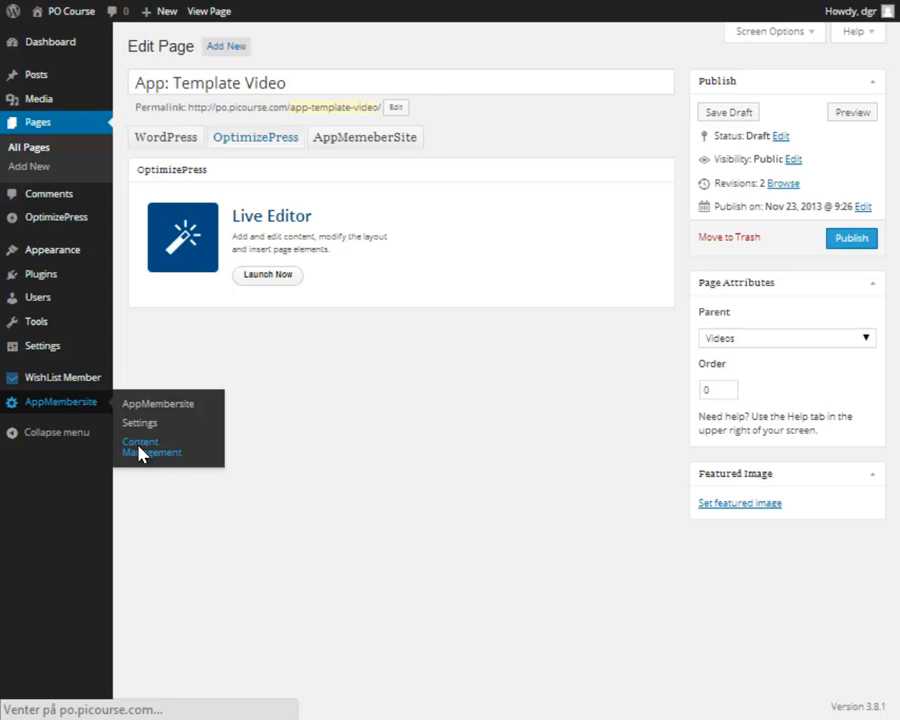
Bring up AppMembersite's Content Management list showing pages marked update required.
click(152, 447)
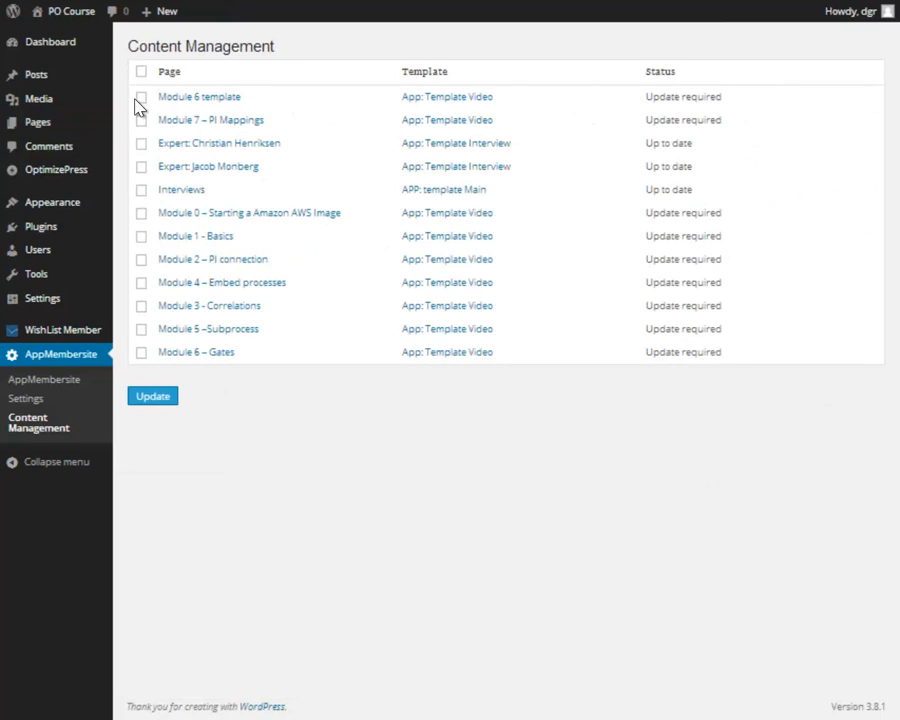
Mark Module 6 template and run Update so it reads Up to date.
click(141, 97)
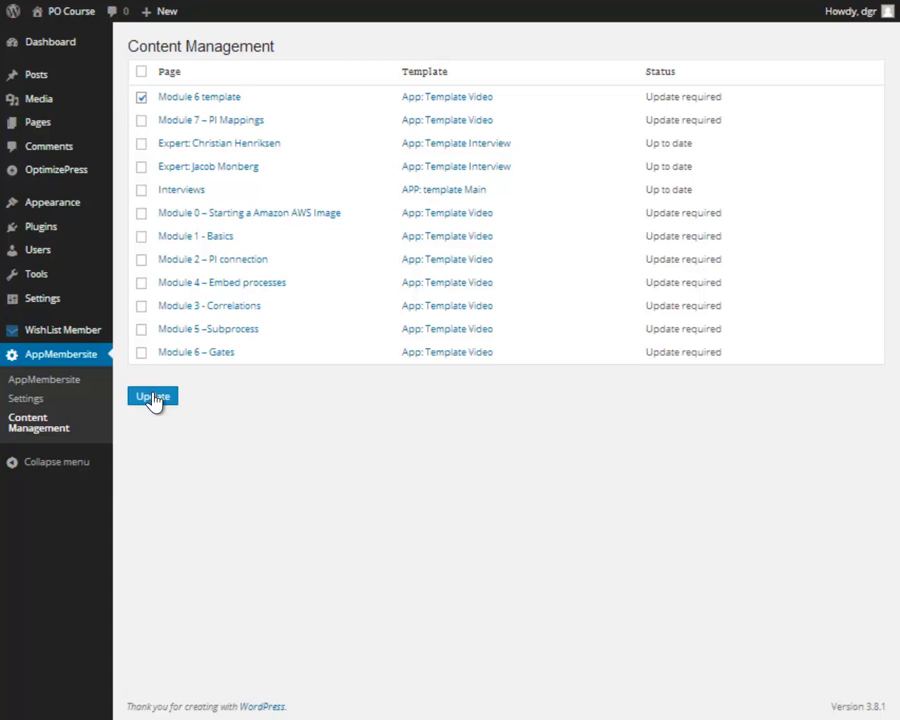
click(152, 396)
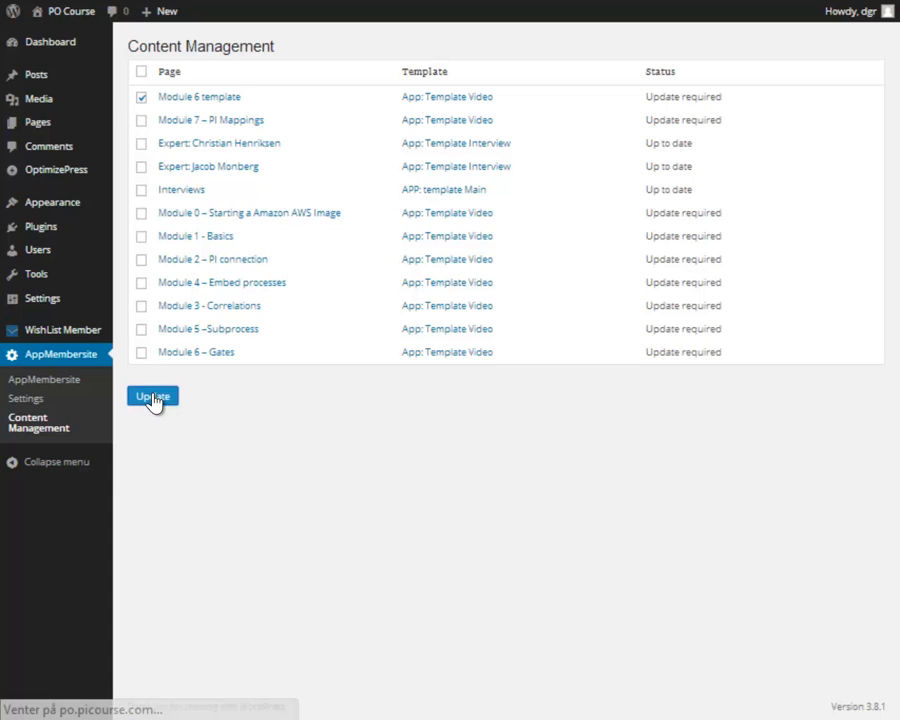
click(152, 396)
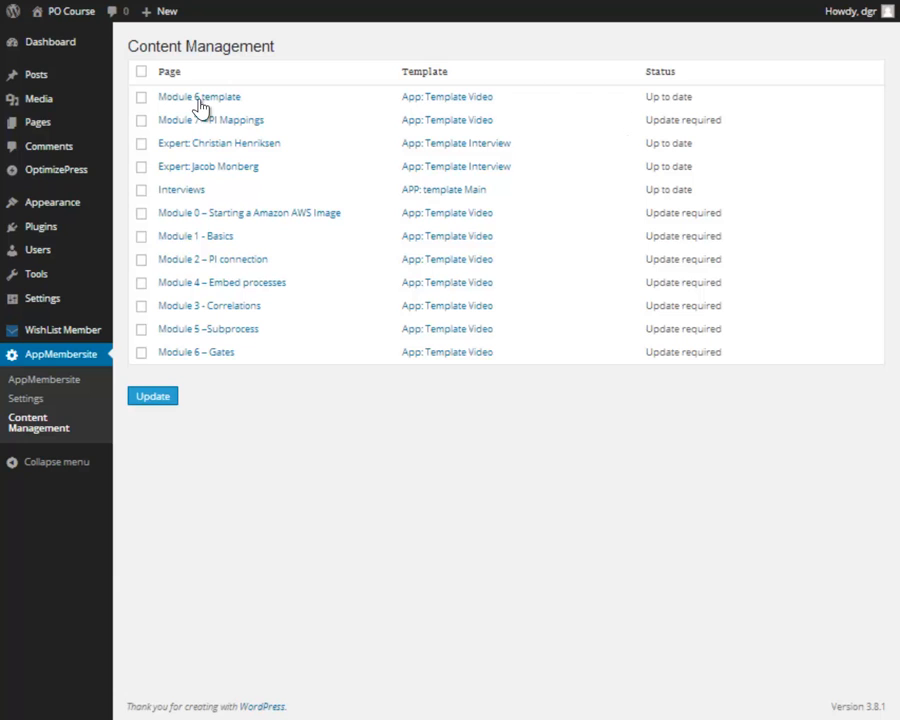
Reopen the Module 6 template page for editing from the list.
click(199, 97)
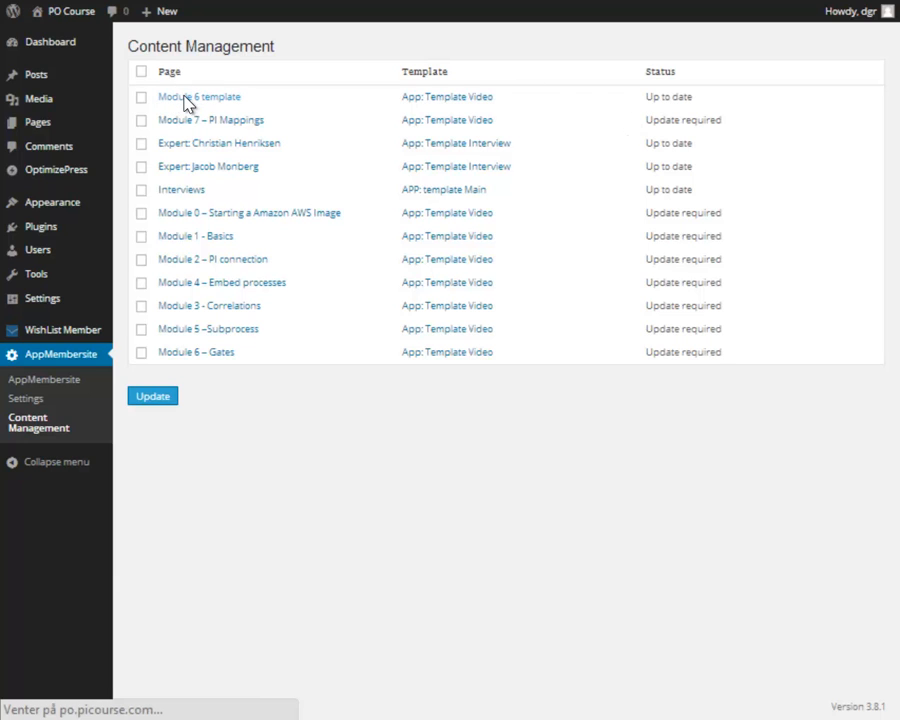
click(197, 96)
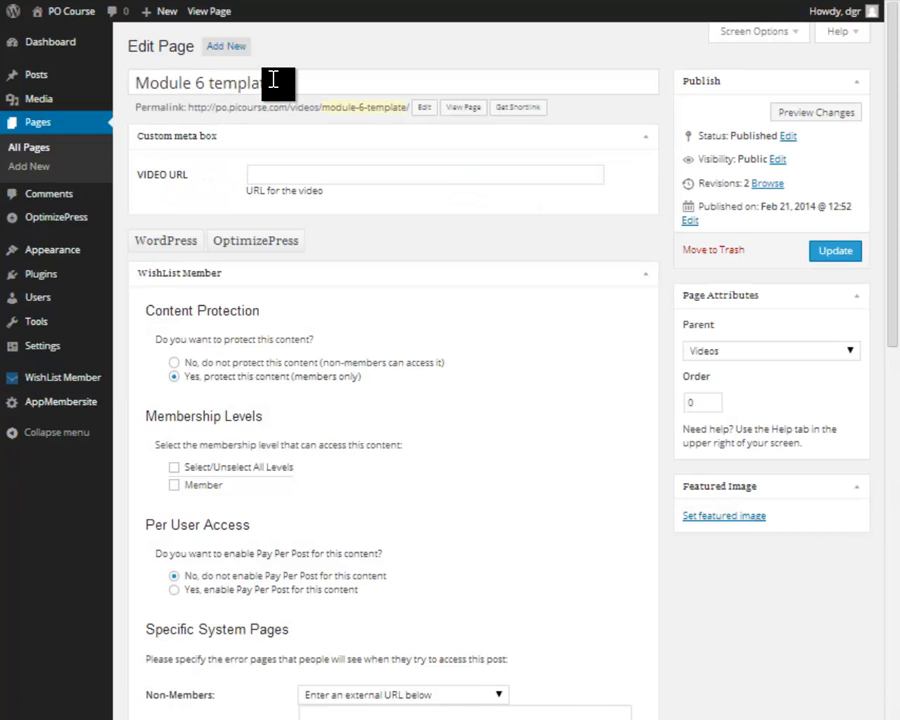
click(255, 137)
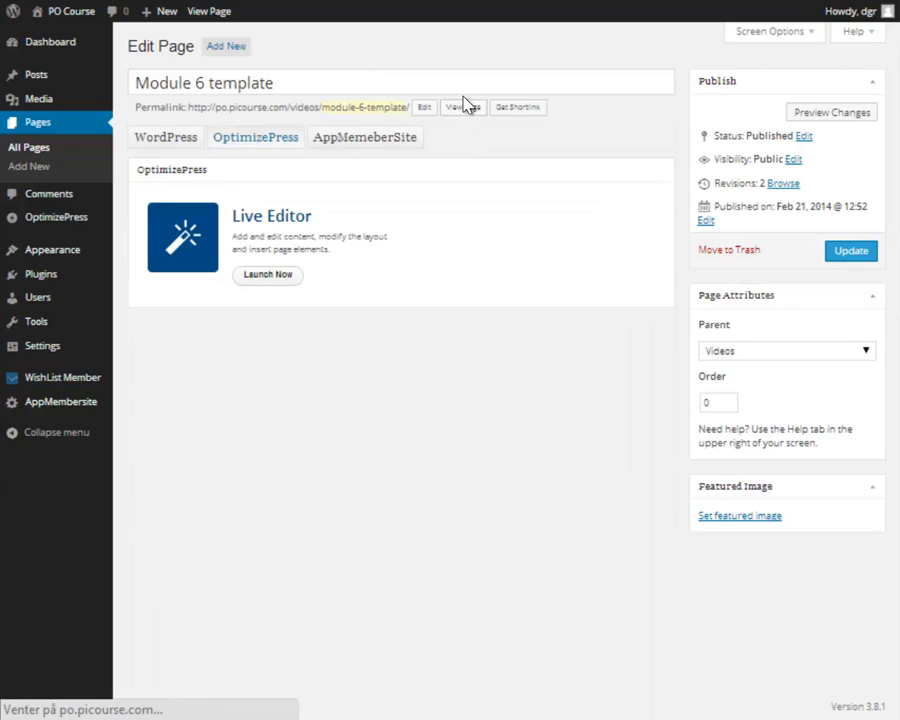